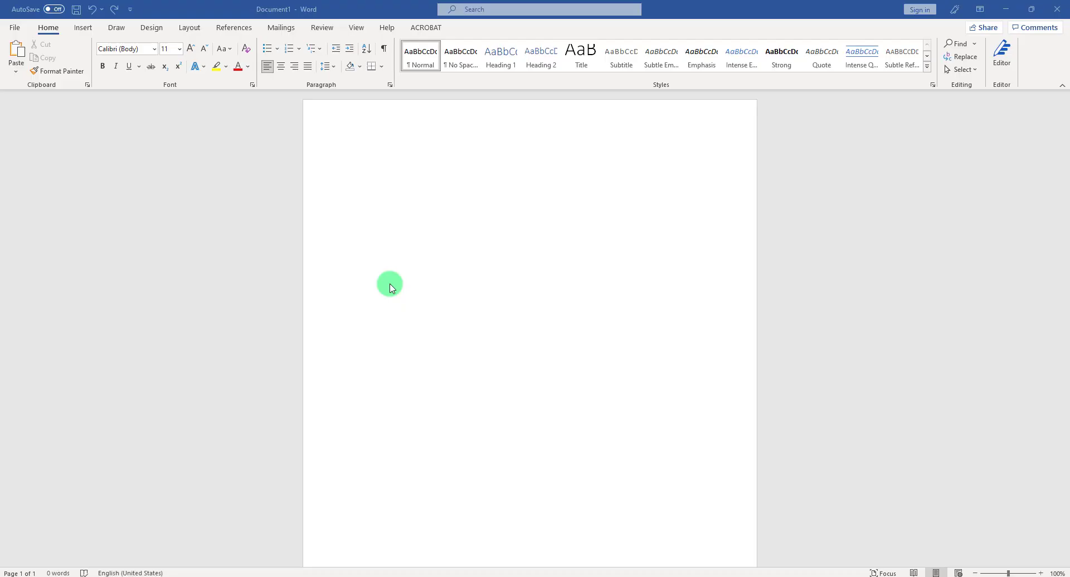
mouse_move(402, 265)
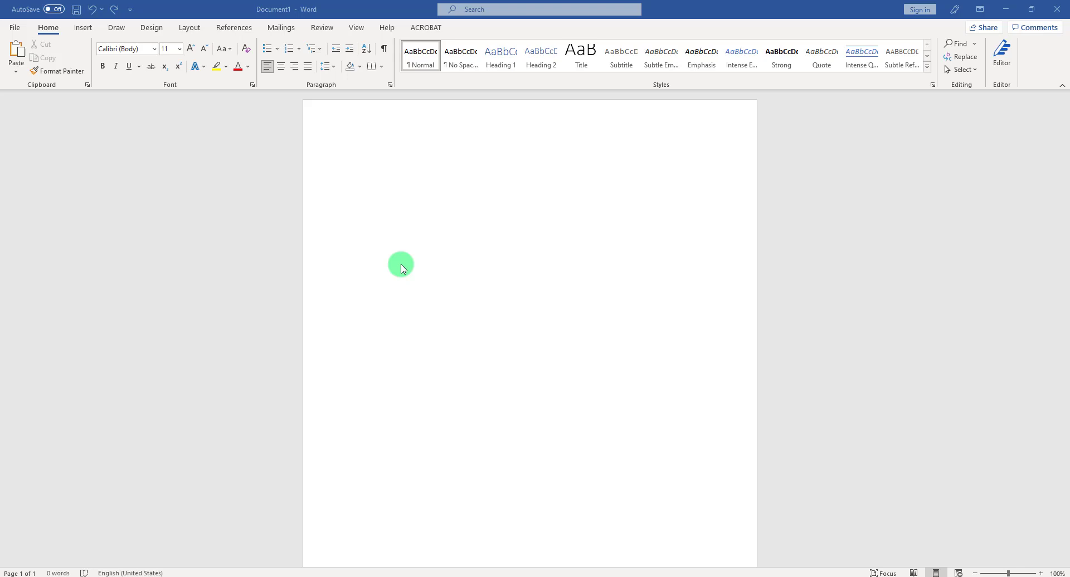
mouse_move(412, 223)
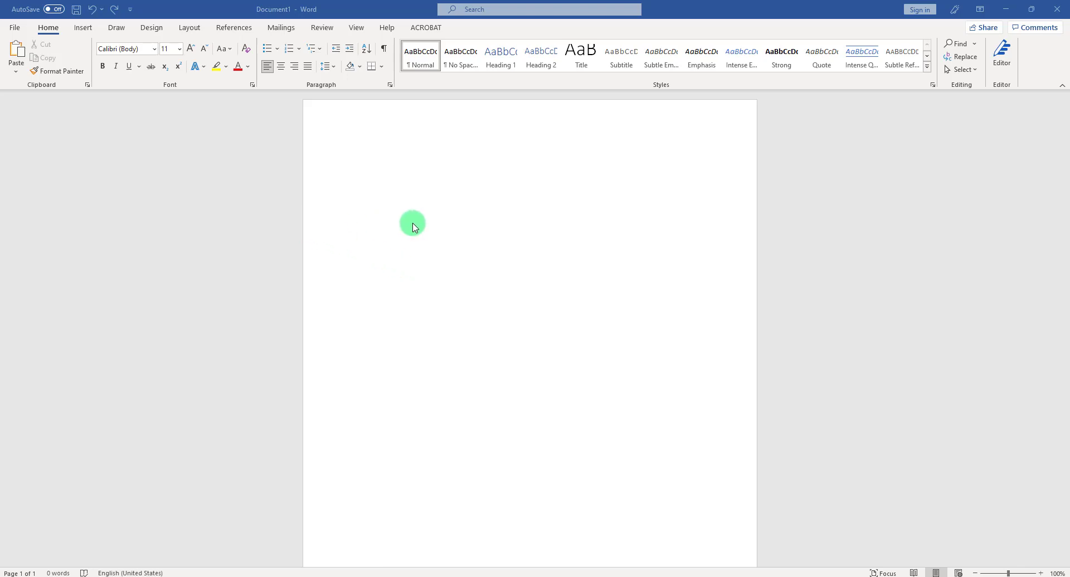
mouse_move(382, 172)
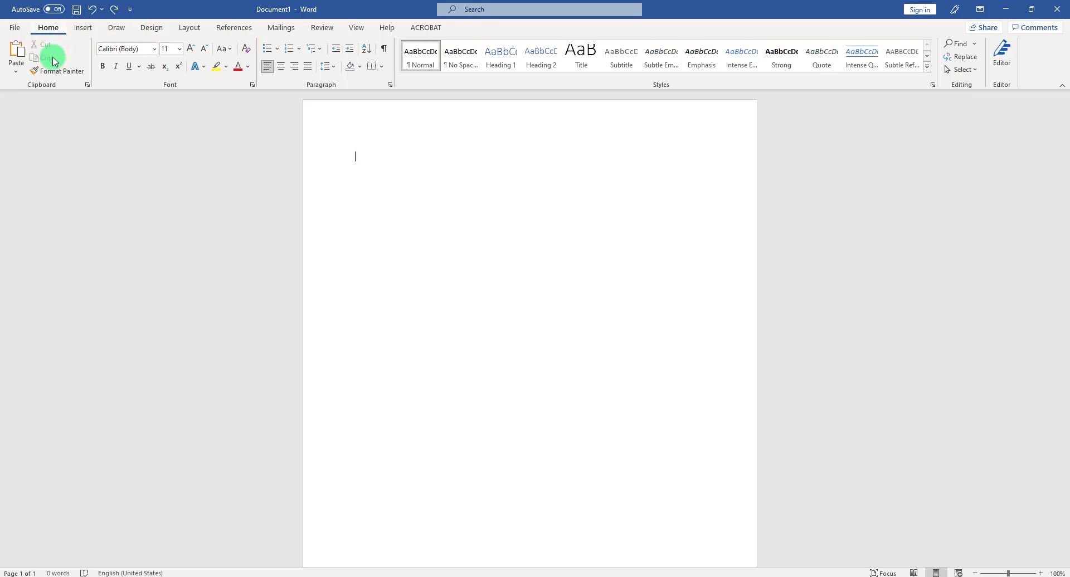
mouse_move(1039, 58)
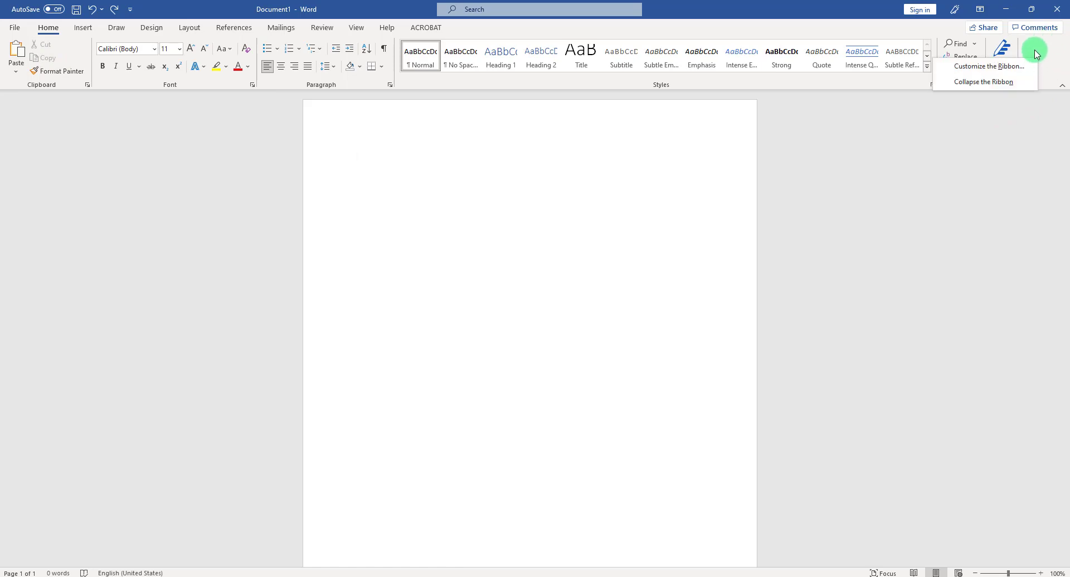
mouse_move(987, 67)
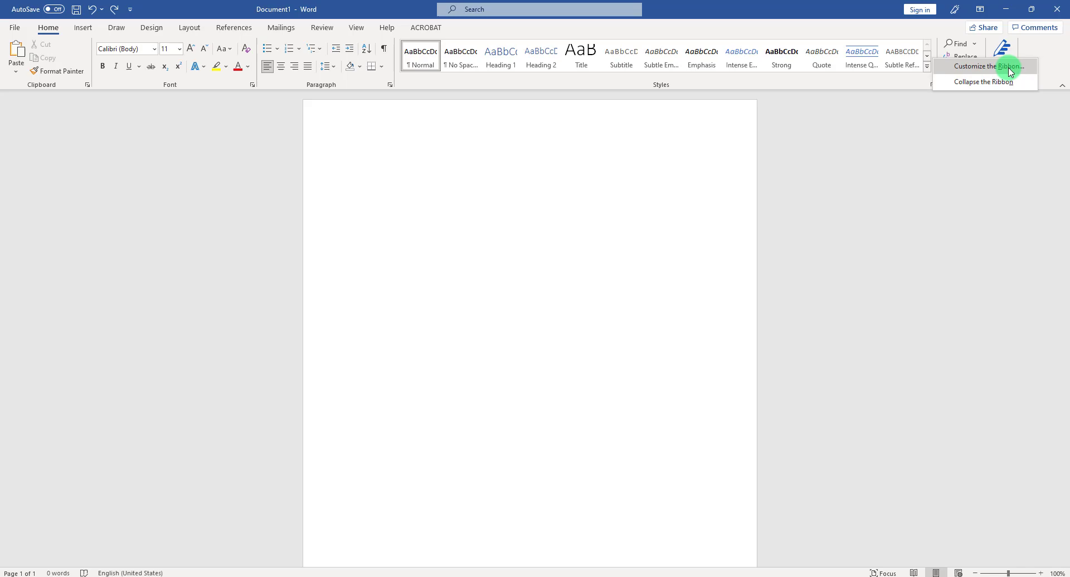
- Add the Draw tab to Word's ribbon through the ribbon customization settings
click(982, 67)
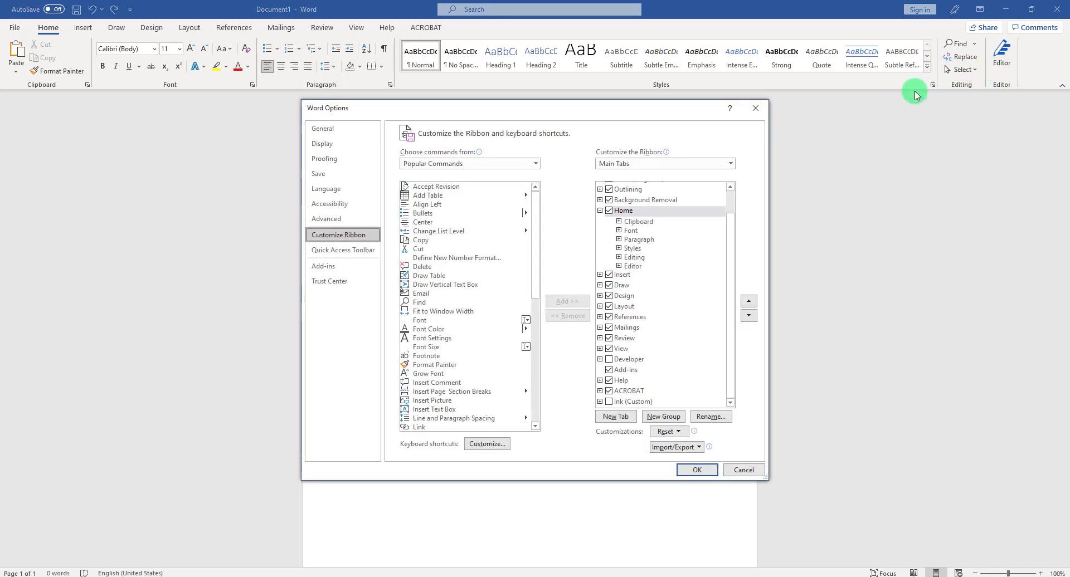
click(618, 285)
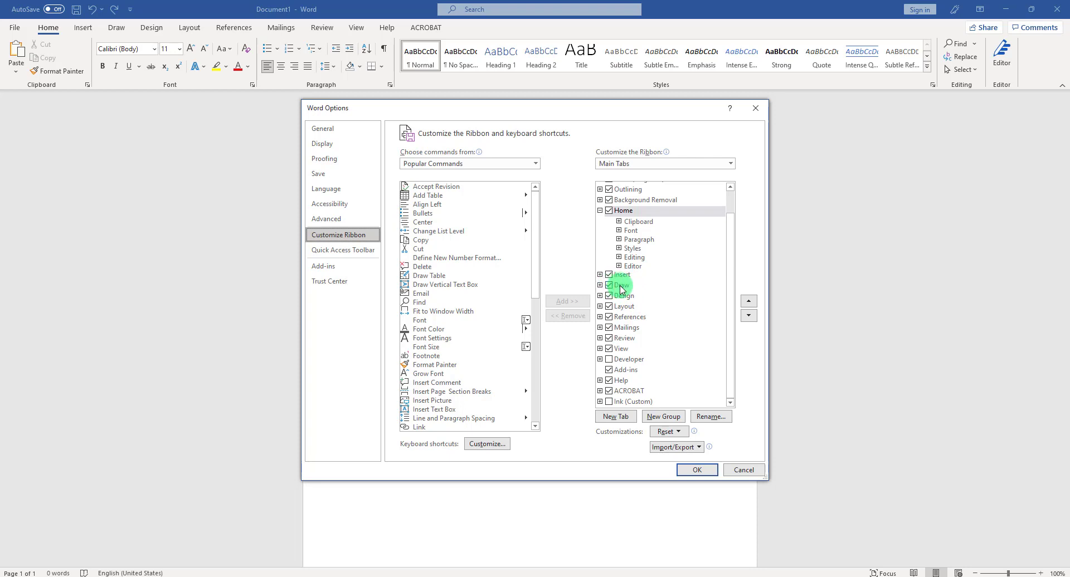
click(621, 285)
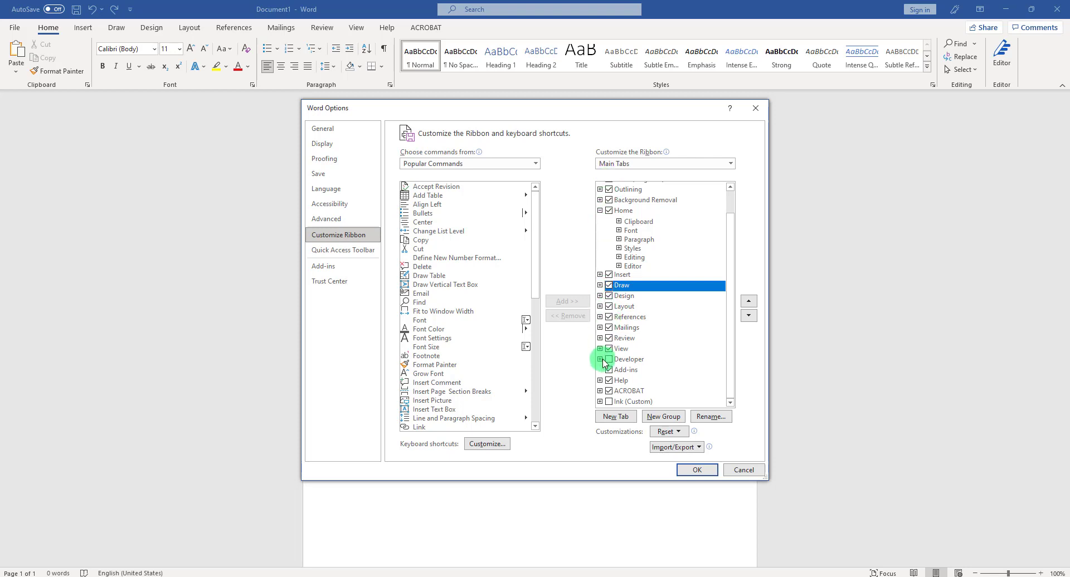
click(605, 359)
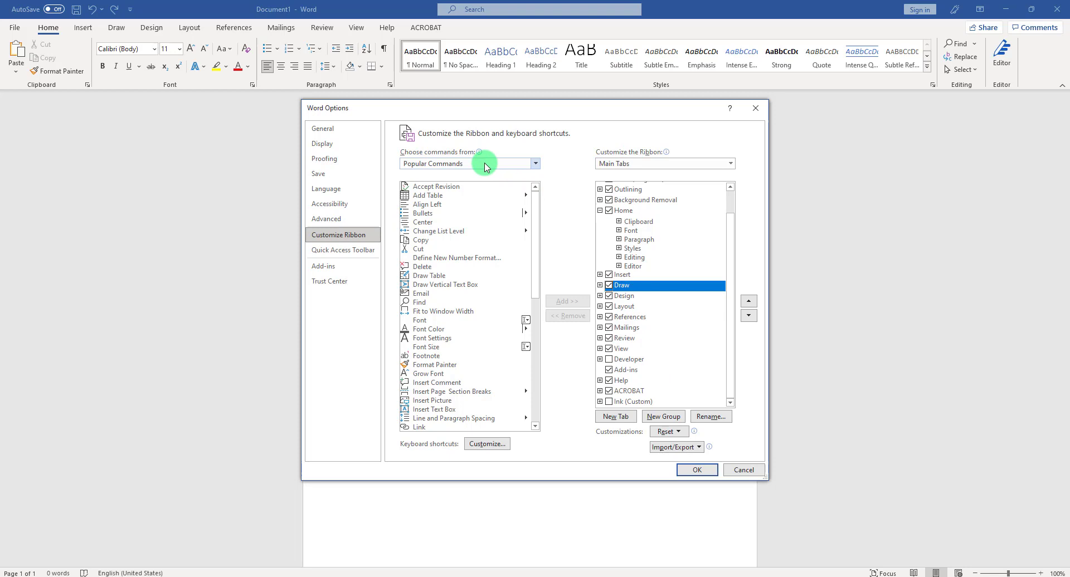
click(535, 163)
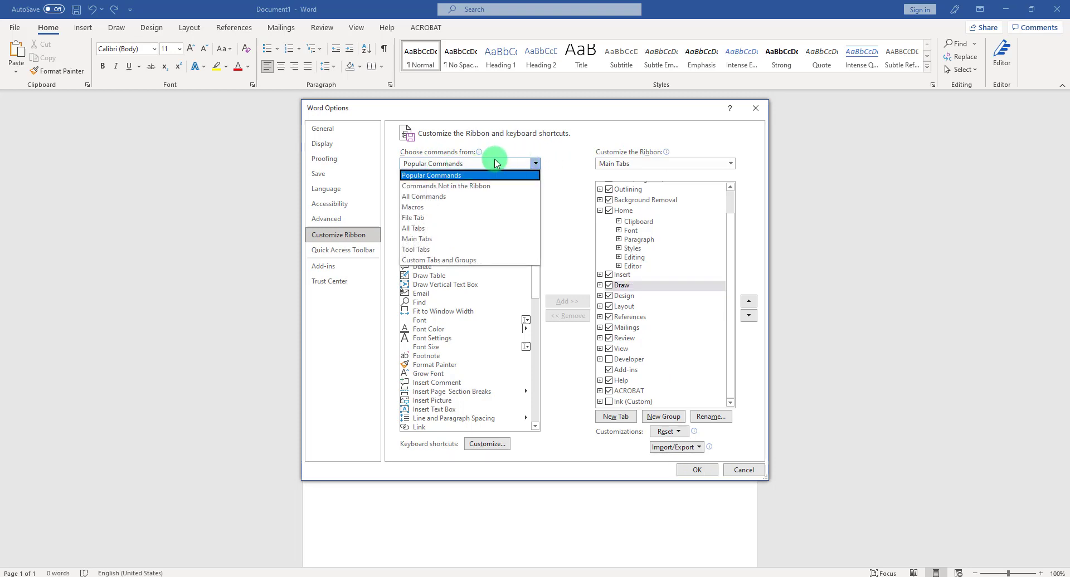
mouse_move(416, 239)
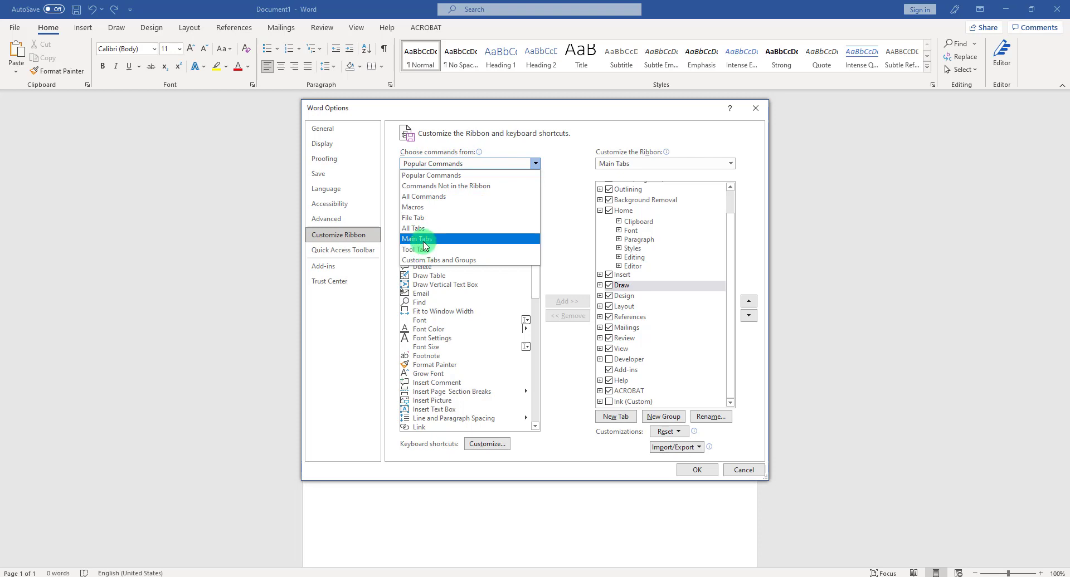
click(417, 239)
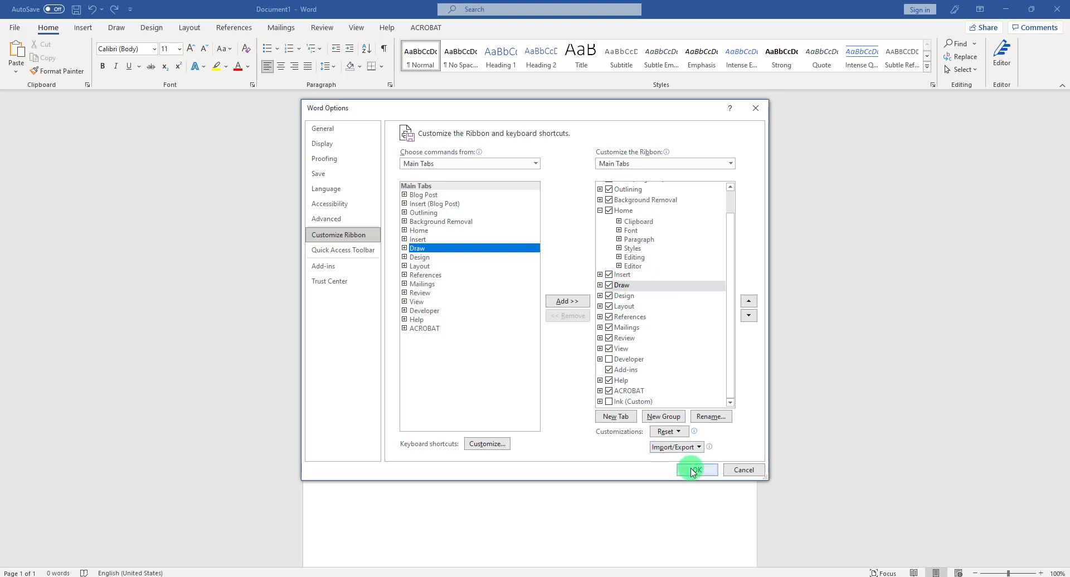
click(694, 470)
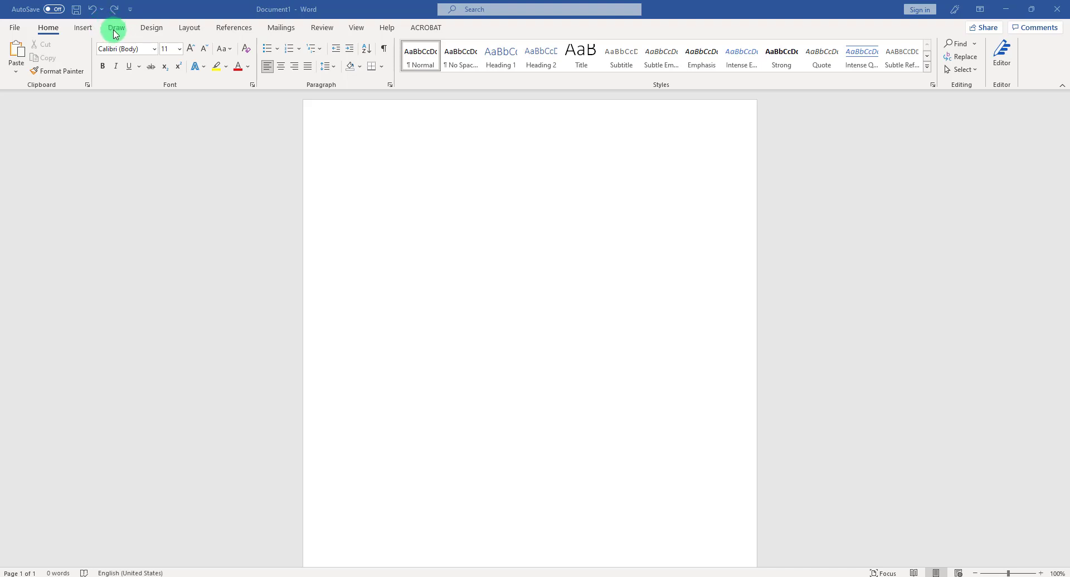
- Take the first pen on the Draw tab and set its colour to Black
click(115, 27)
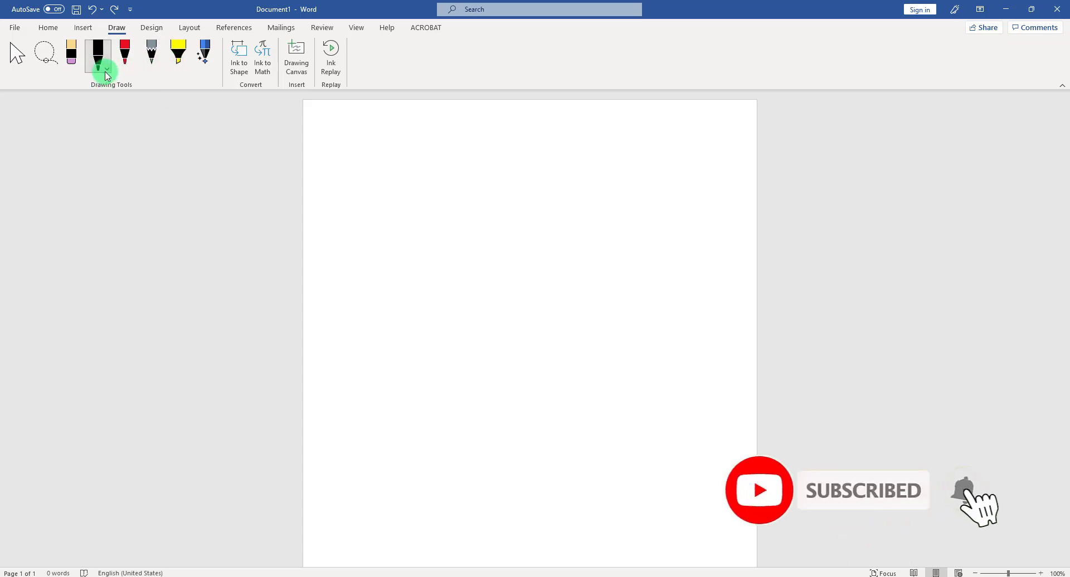
mouse_move(102, 55)
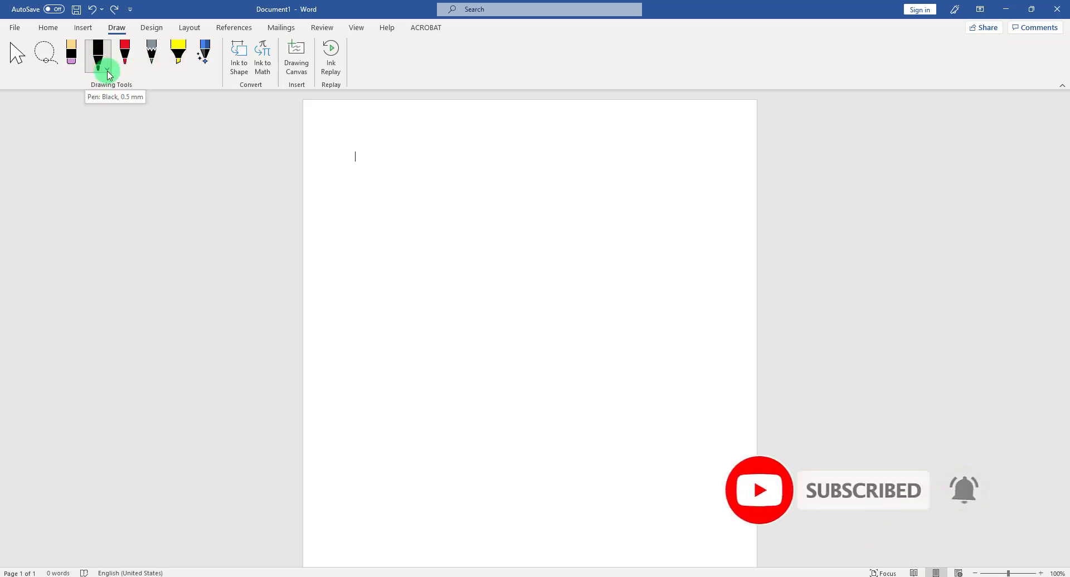
click(106, 64)
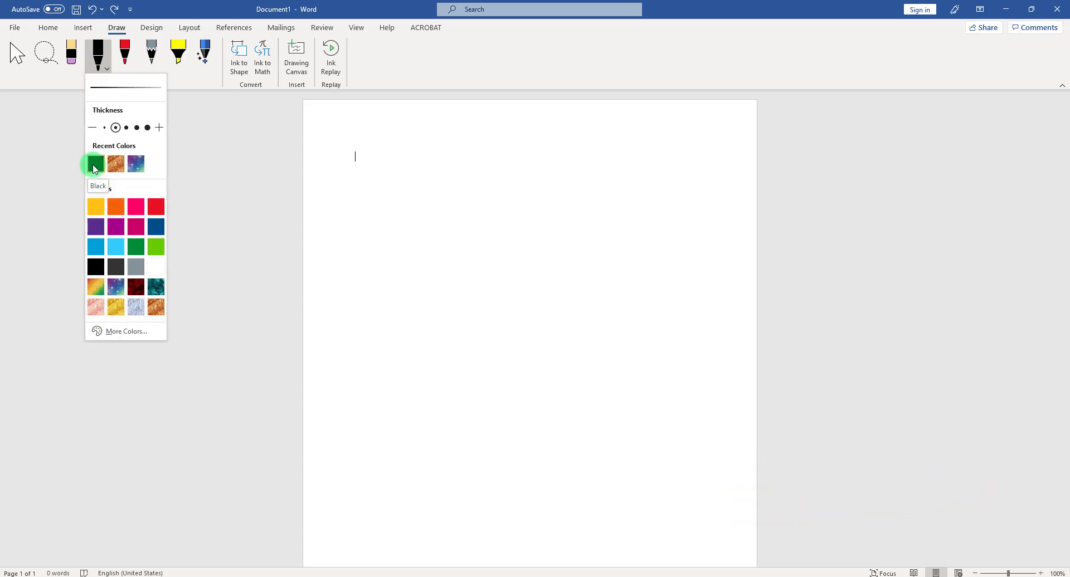
click(95, 162)
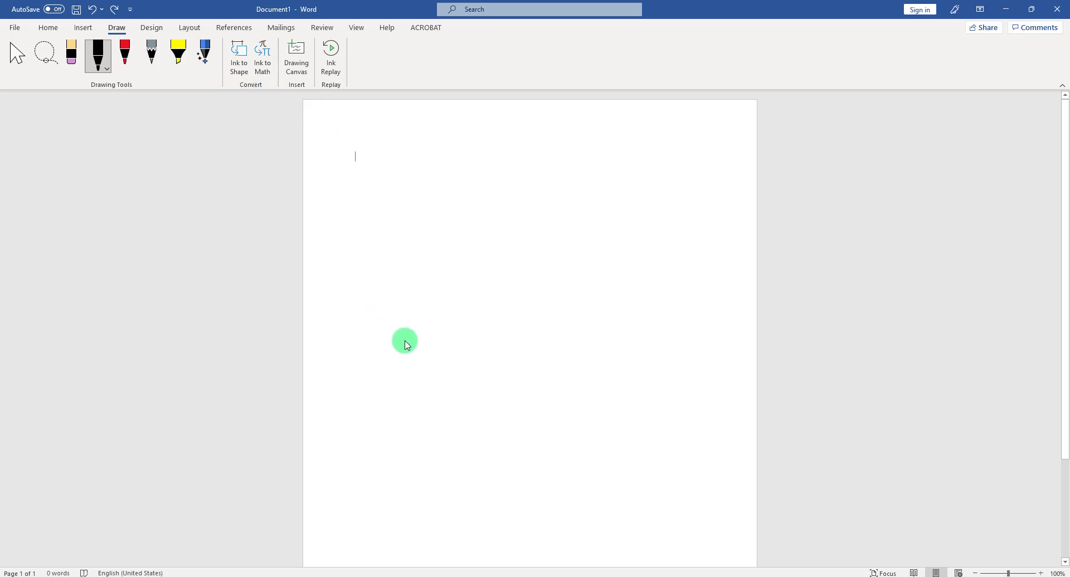
mouse_move(382, 336)
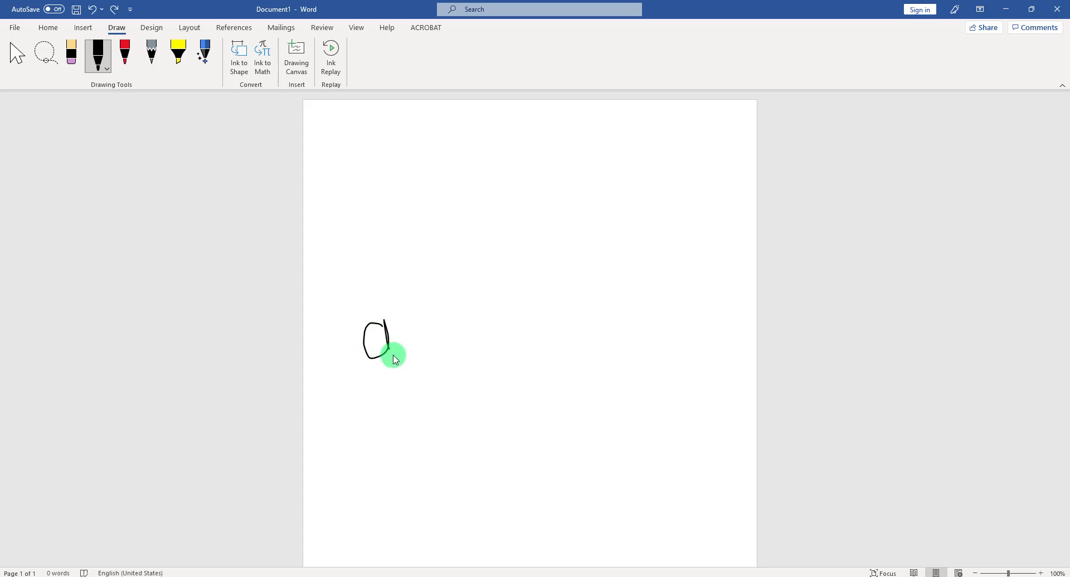
- Ink a black signature-like scribble with an underline on the page's left middle
drag(392, 359, 461, 368)
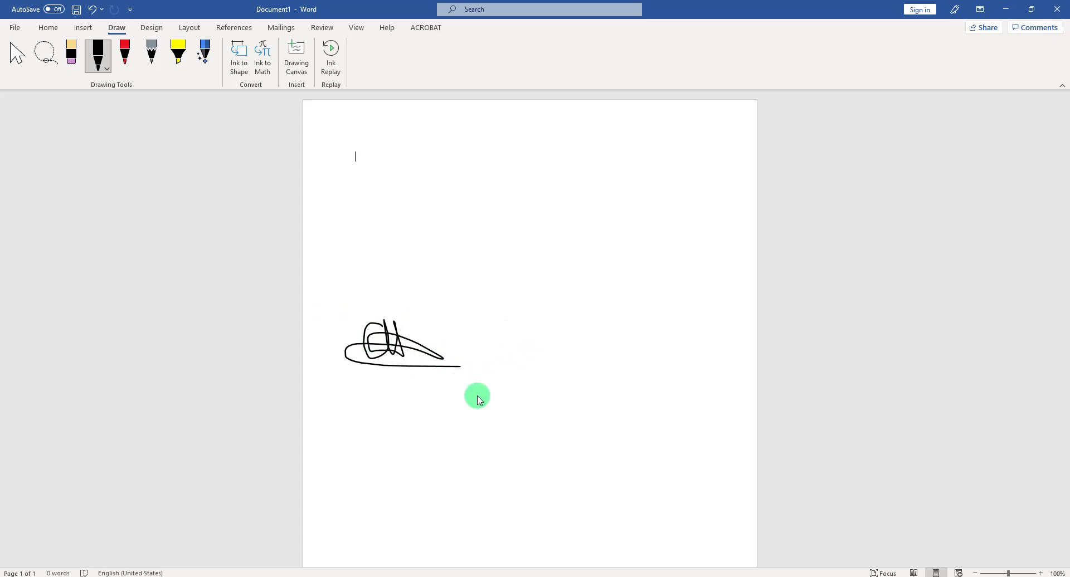
mouse_move(498, 332)
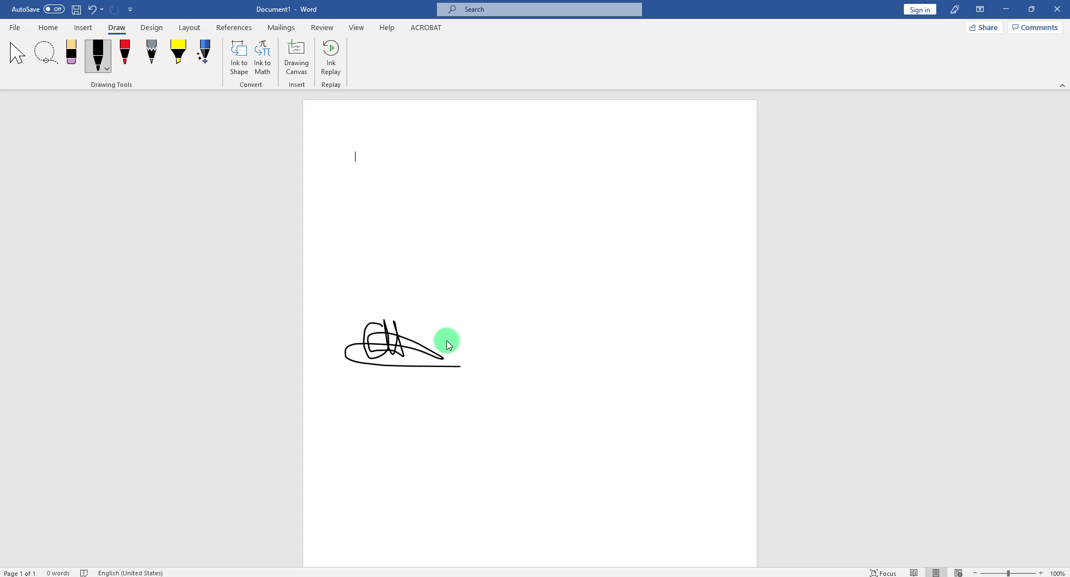
mouse_move(449, 355)
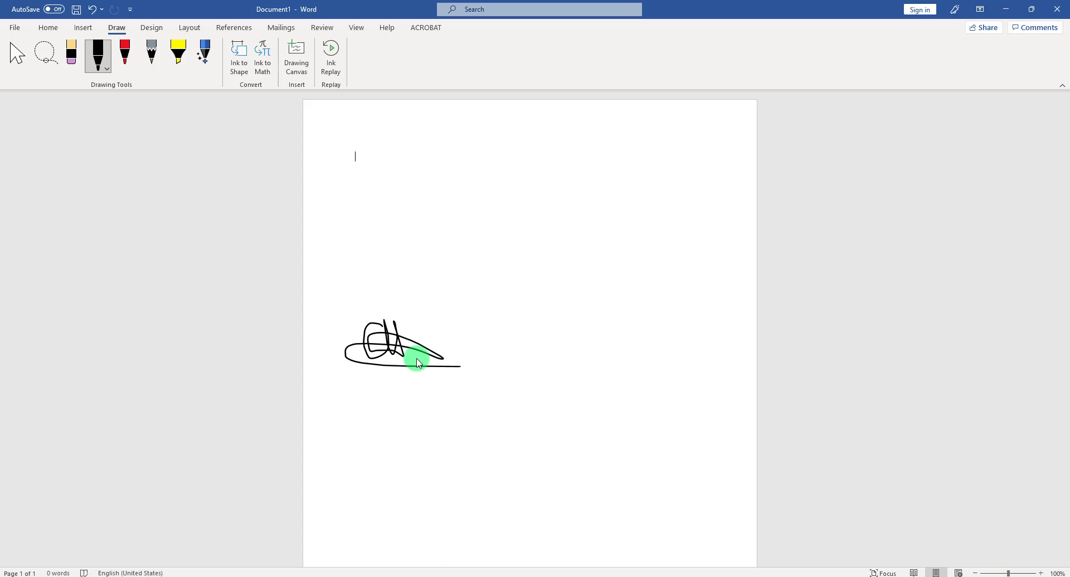
mouse_move(411, 302)
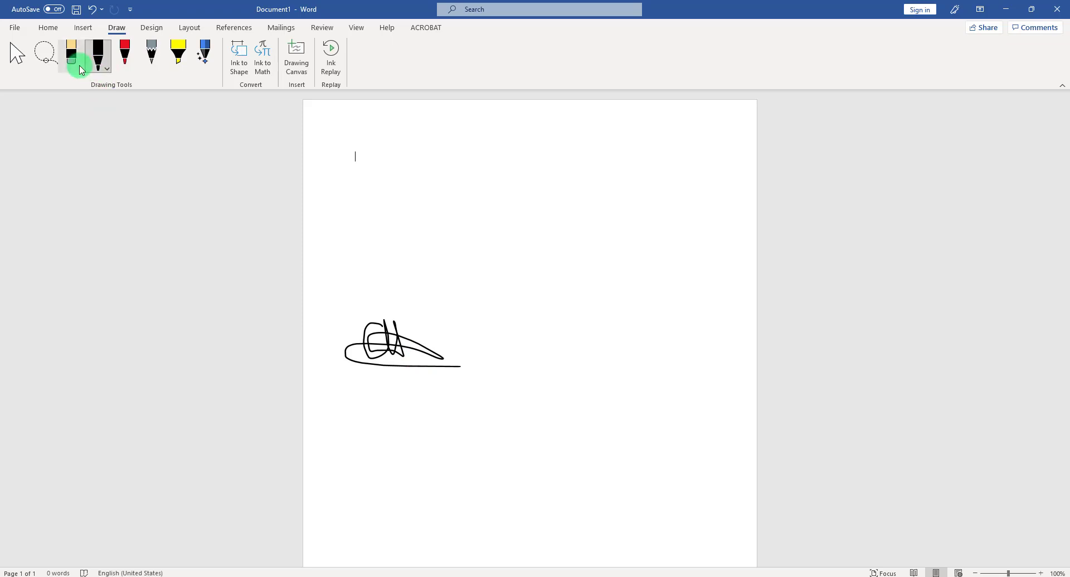
- Switch to the eraser and set it to erase whole strokes at a time
click(96, 54)
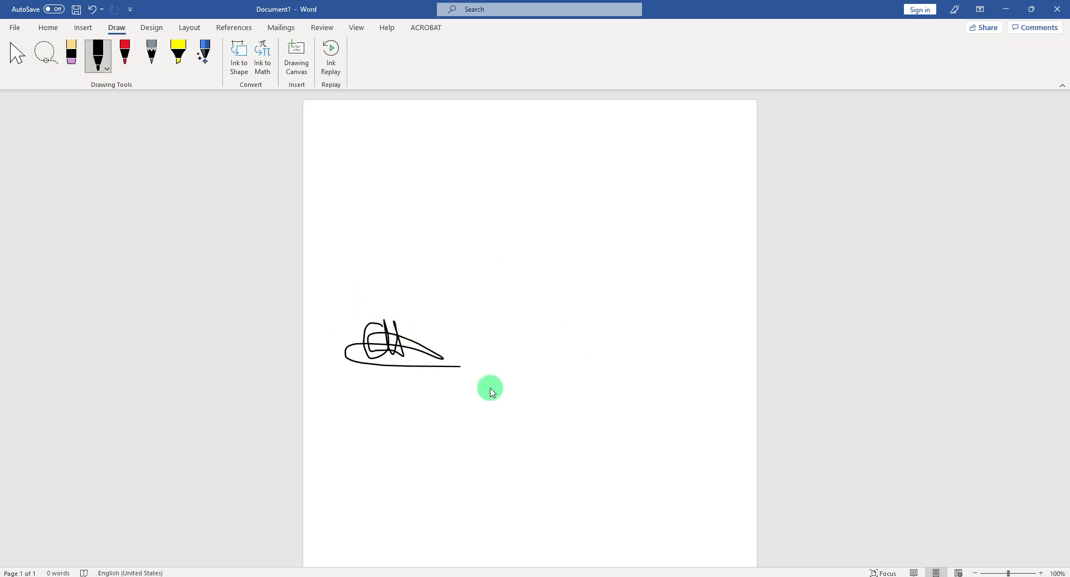
click(70, 53)
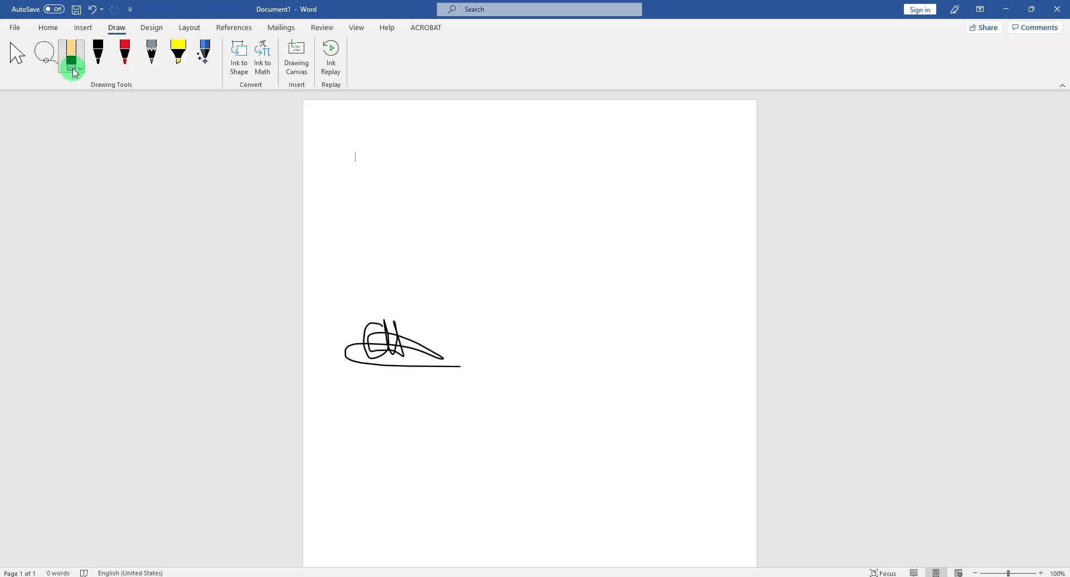
click(80, 68)
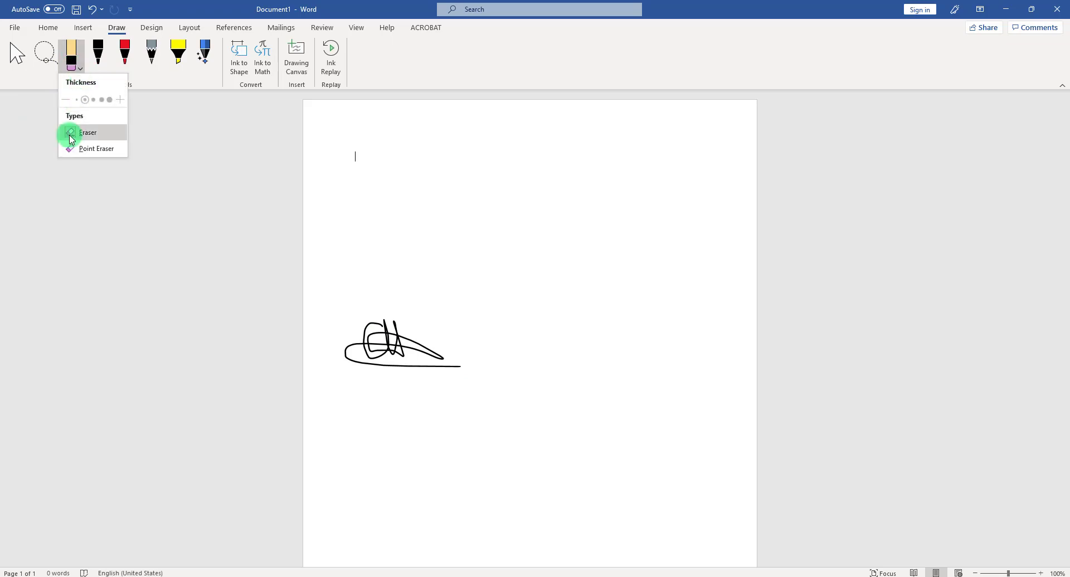
click(87, 132)
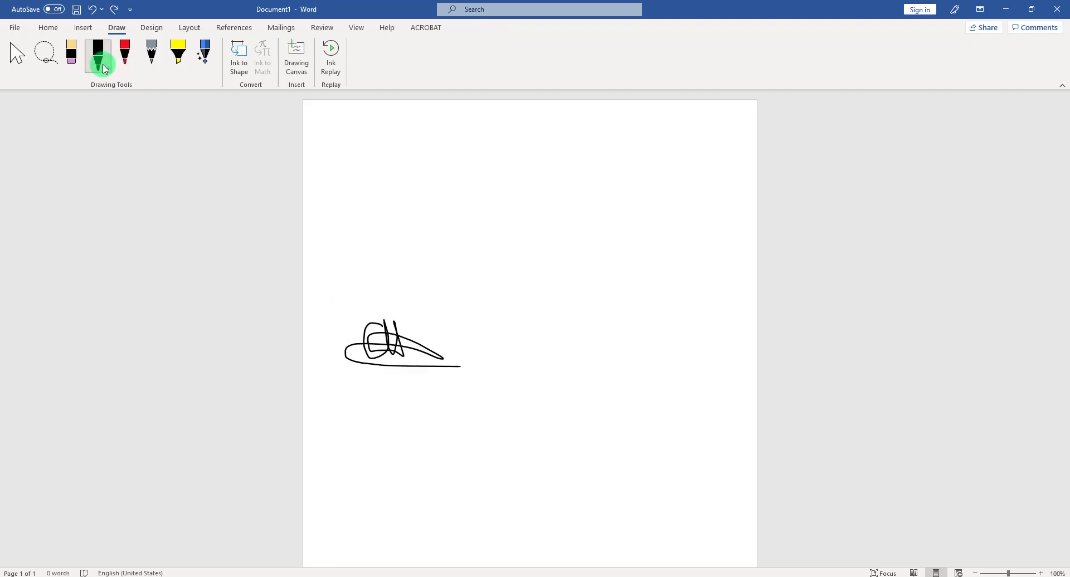
- Change the pen ink to Rainbow, then switch to the gold pen
click(101, 62)
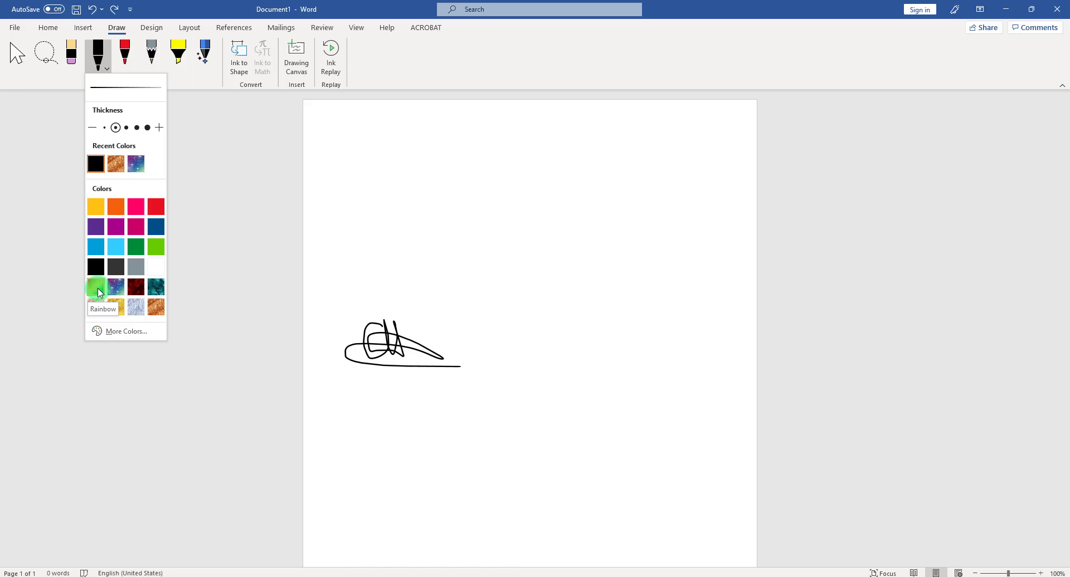
click(95, 287)
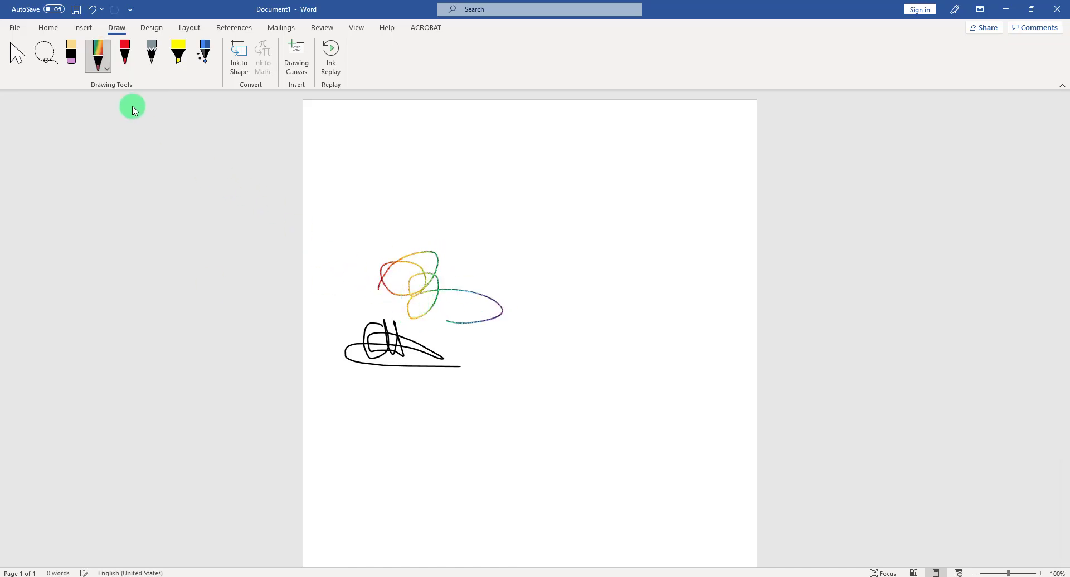
click(97, 53)
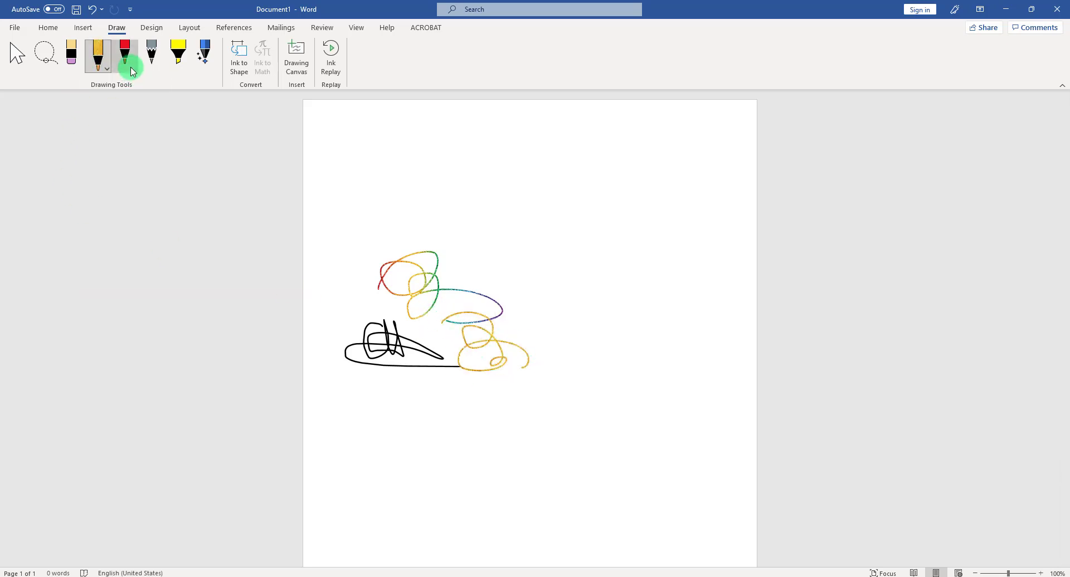
click(126, 54)
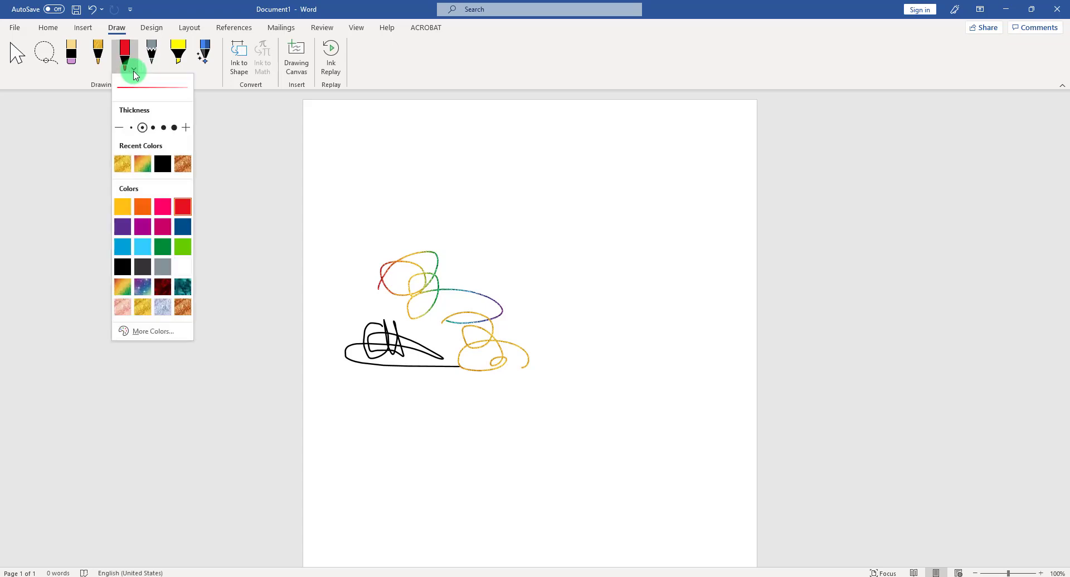
click(152, 53)
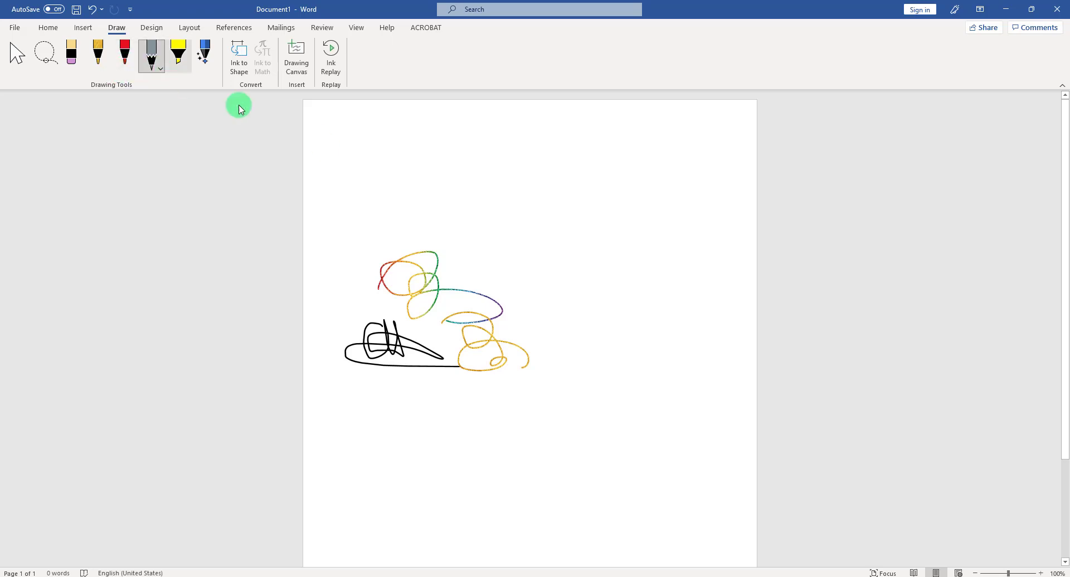
- Draw a jagged grey pencil stroke right of the scribbles and thicken the pencil
drag(471, 262, 532, 335)
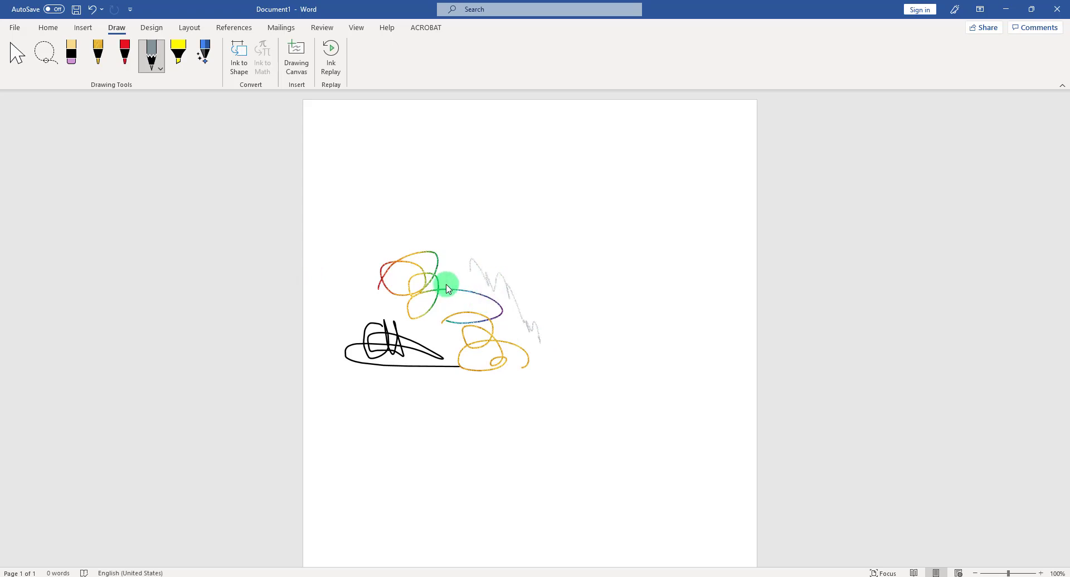
click(160, 70)
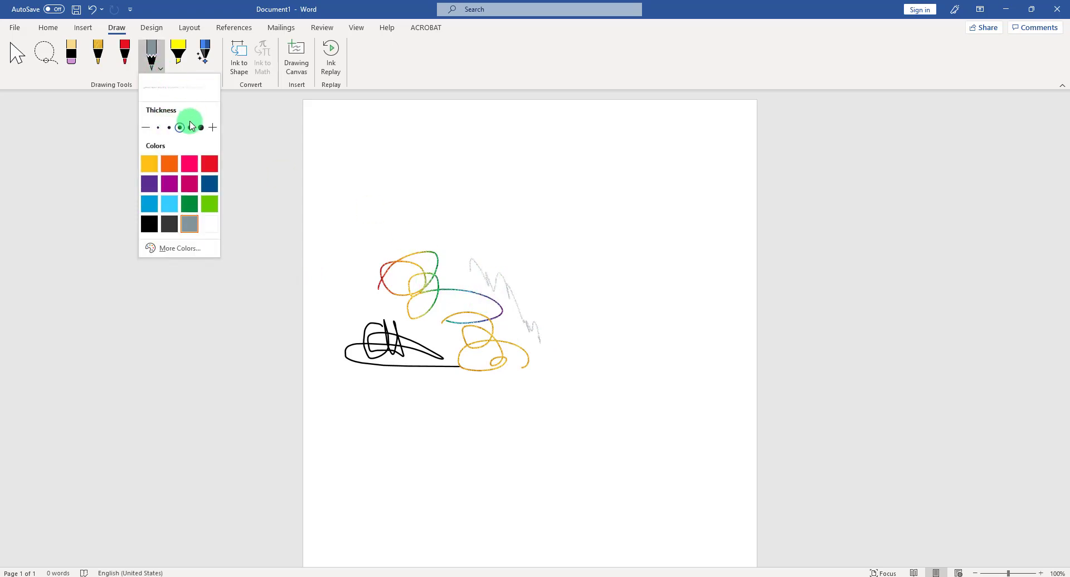
click(201, 128)
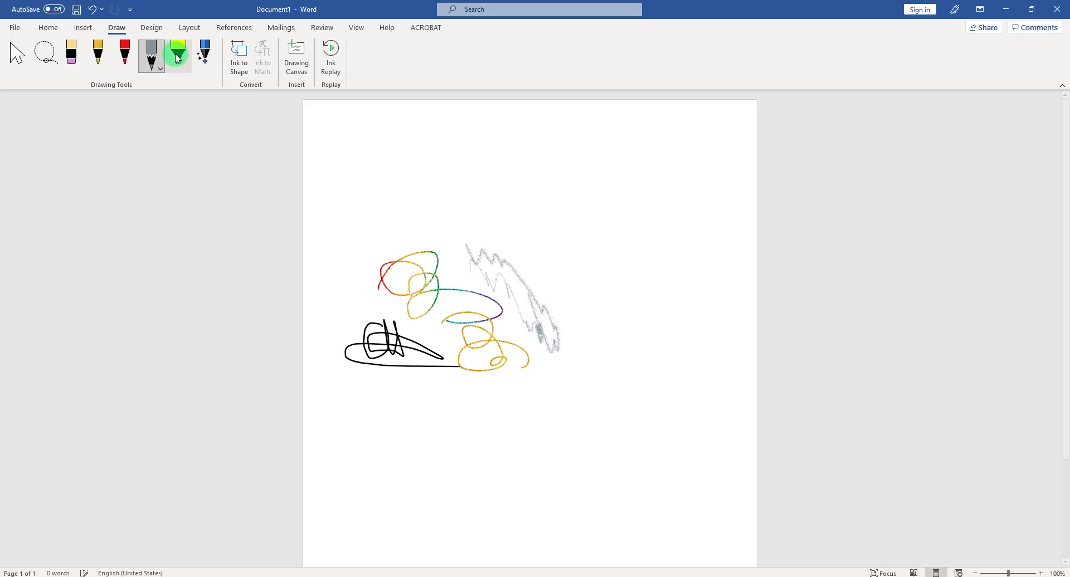
- Pick the yellow highlighter, dismiss its tip, and paste 'The quick brown fox jumps over the lazy dog' at the top
click(176, 52)
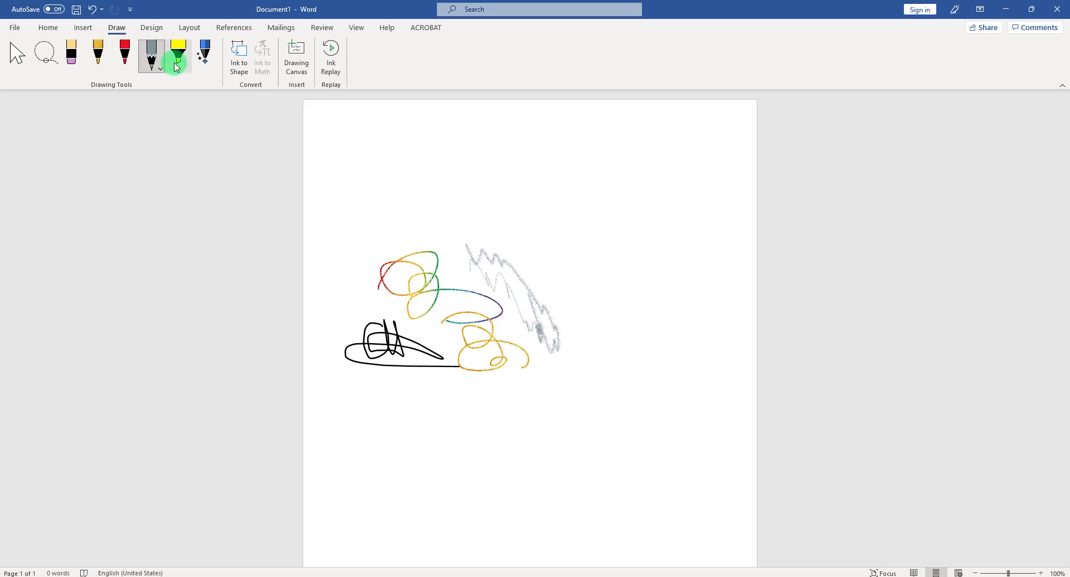
click(177, 55)
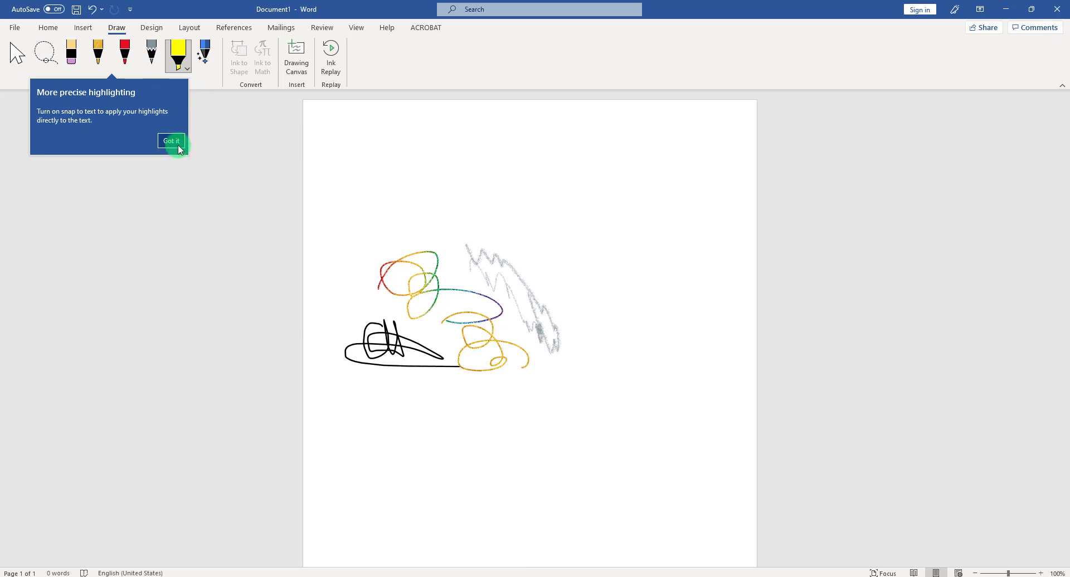
click(171, 140)
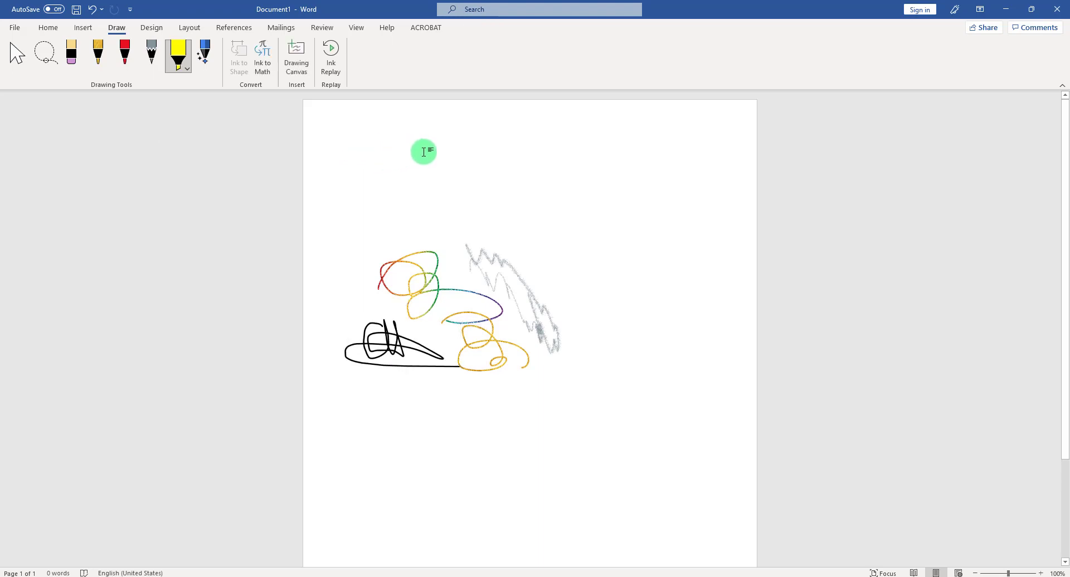
right_click(422, 152)
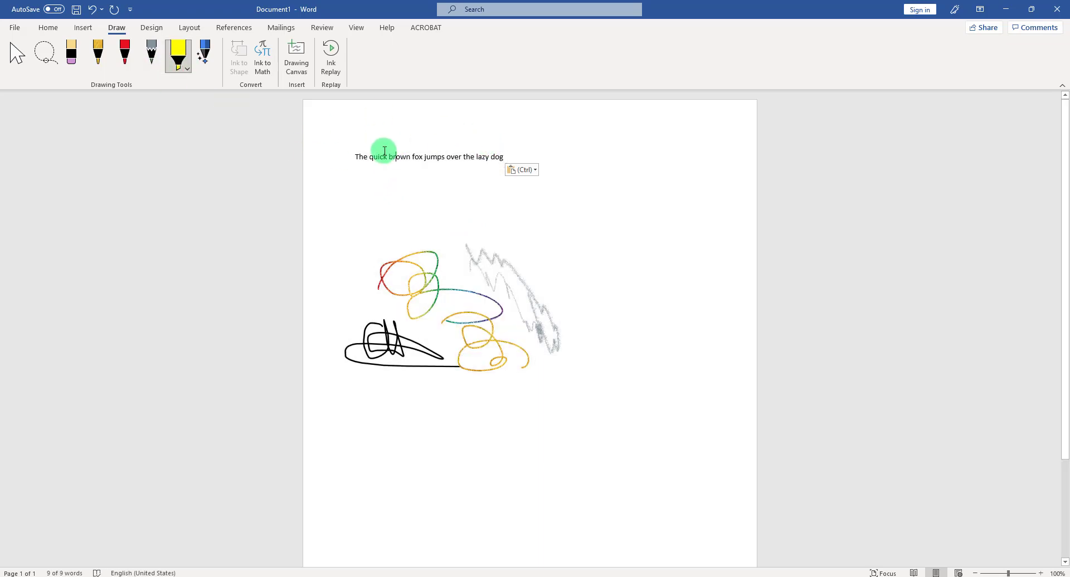
drag(355, 156, 506, 156)
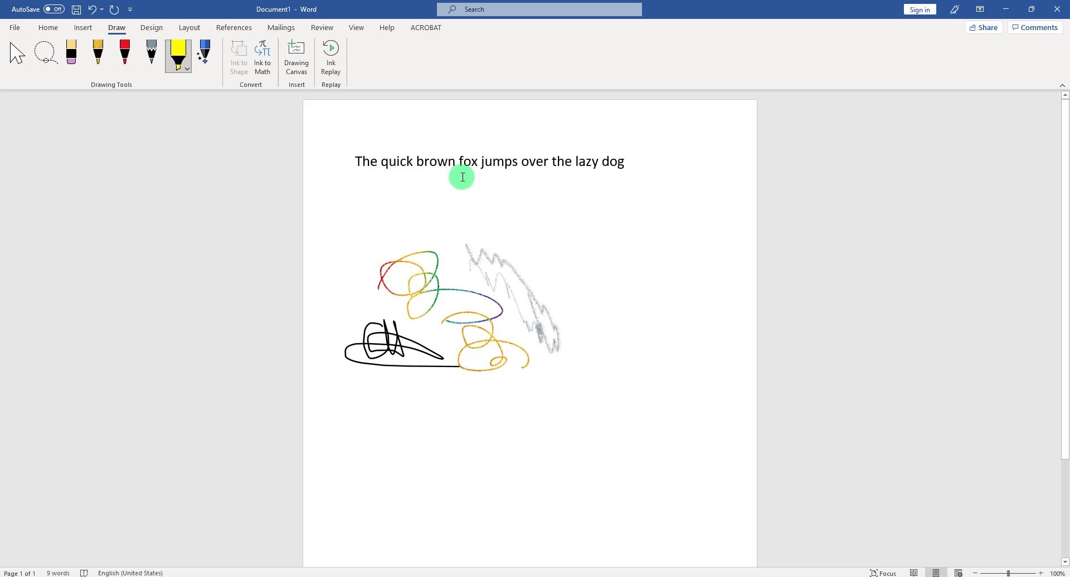
- Highlight 'quick brown' and the words from 'over the' onward in yellow
click(186, 68)
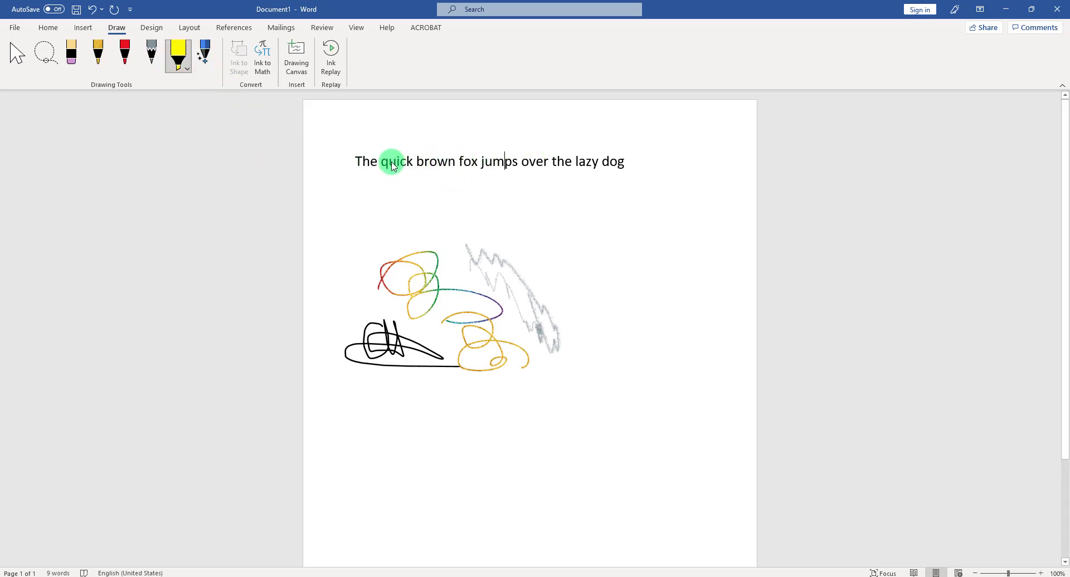
drag(383, 162, 460, 162)
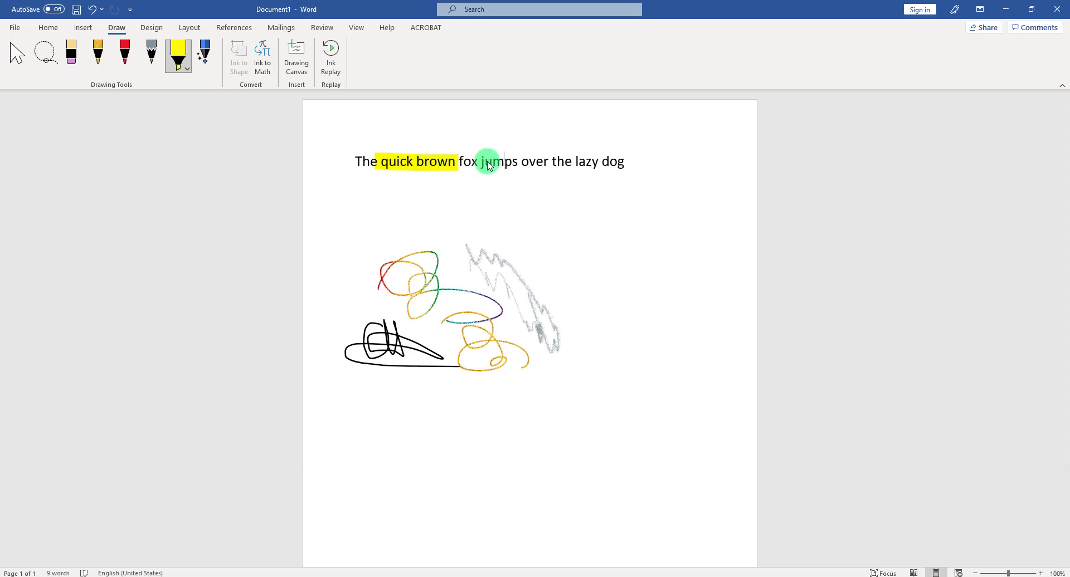
mouse_move(499, 162)
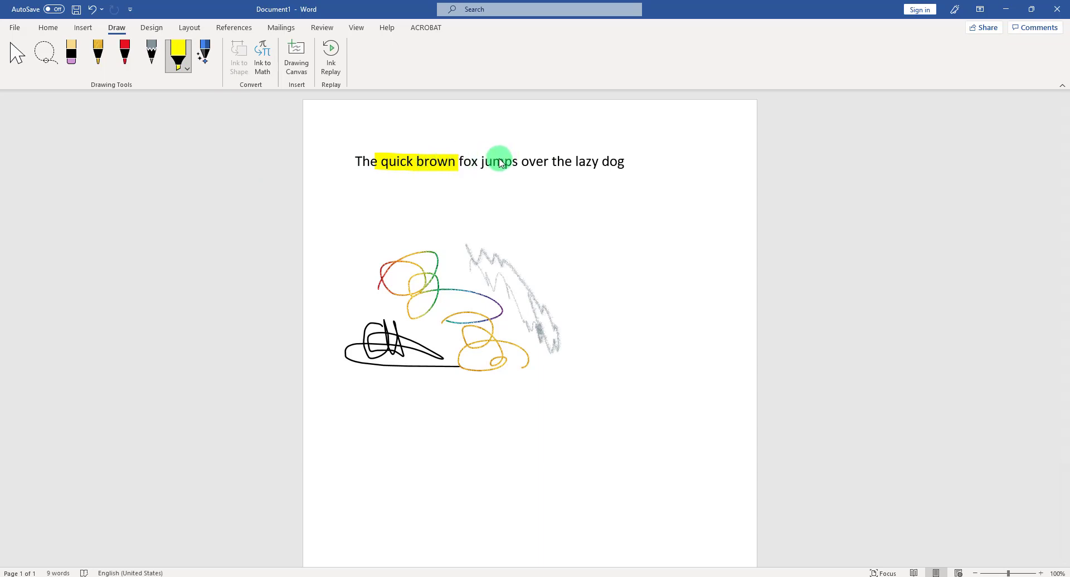
drag(500, 162, 574, 162)
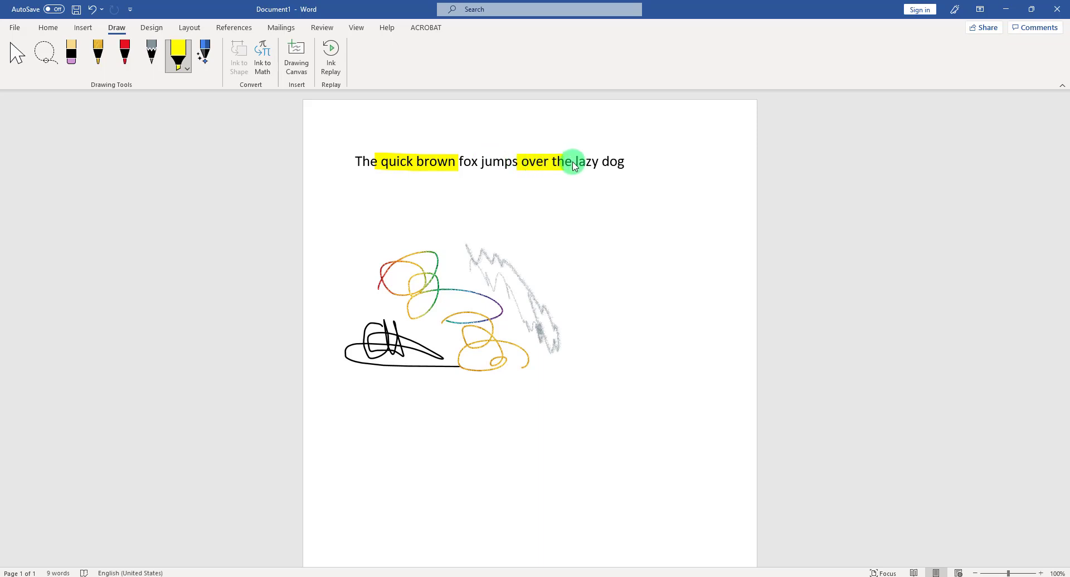
drag(574, 162, 675, 161)
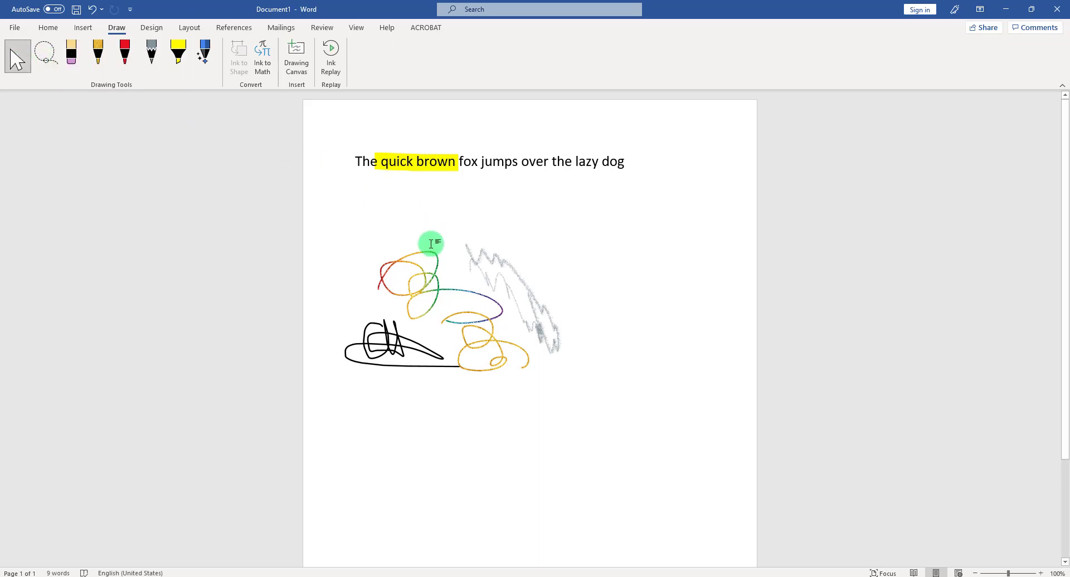
- Drag the rainbow scribble and the grey pencil sketch apart so the drawings don't overlap
click(430, 243)
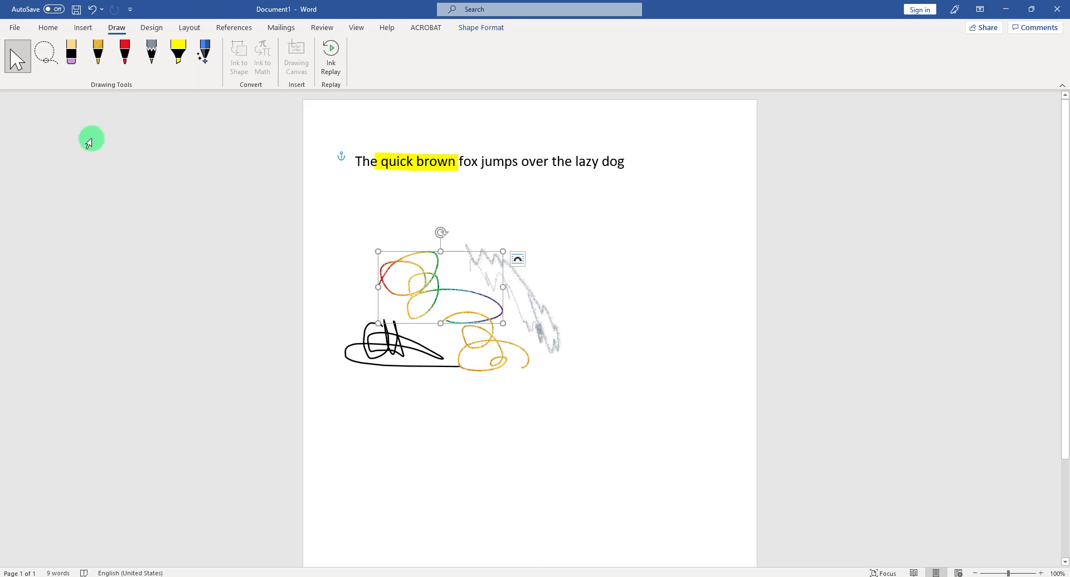
mouse_move(421, 252)
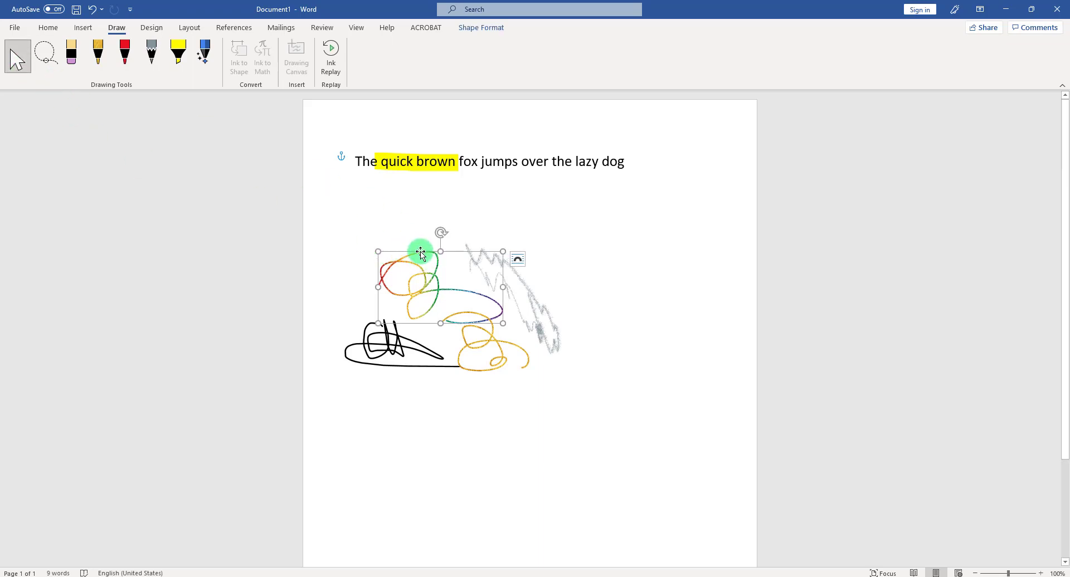
drag(420, 252, 510, 256)
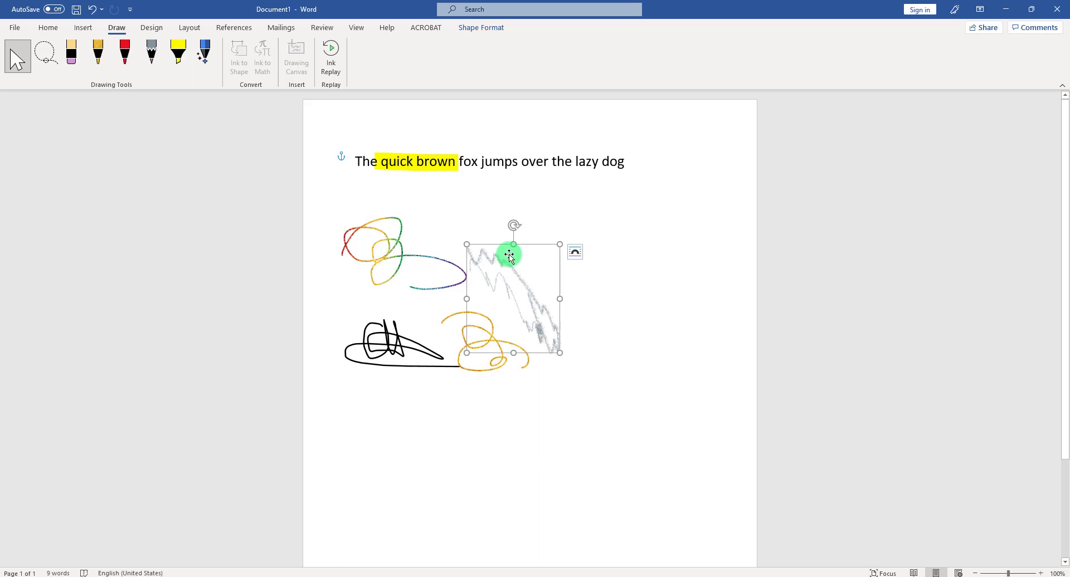
drag(510, 256, 653, 270)
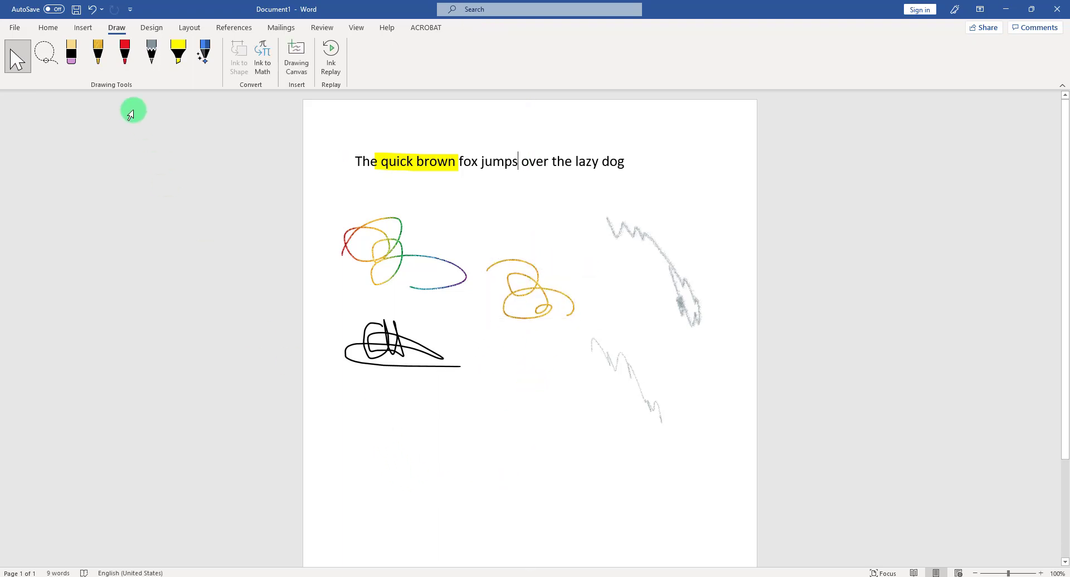
click(45, 55)
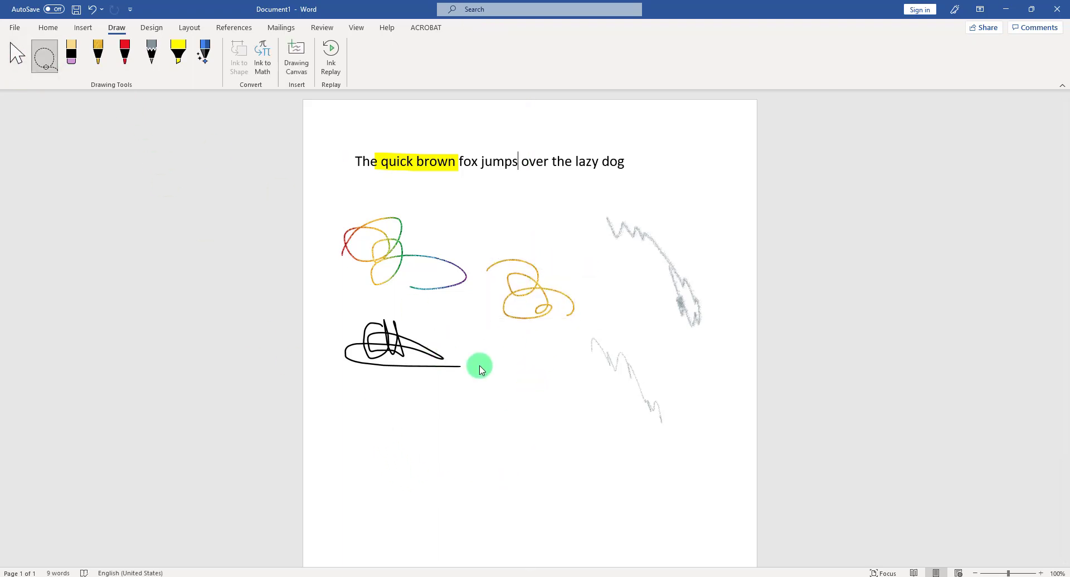
- Lasso-select the black signature scribble and reshape it taller and narrower
click(44, 56)
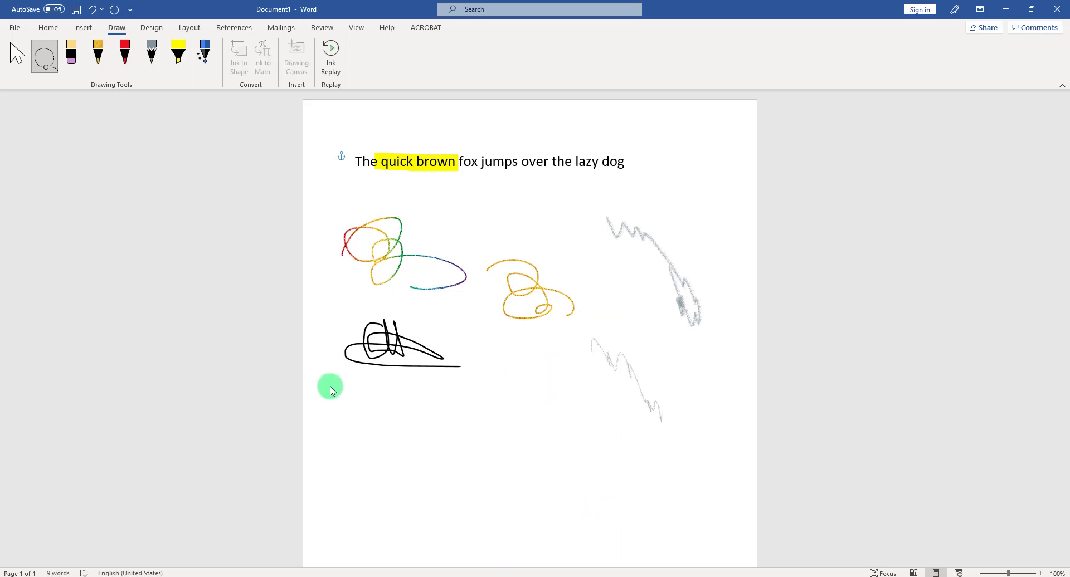
click(401, 343)
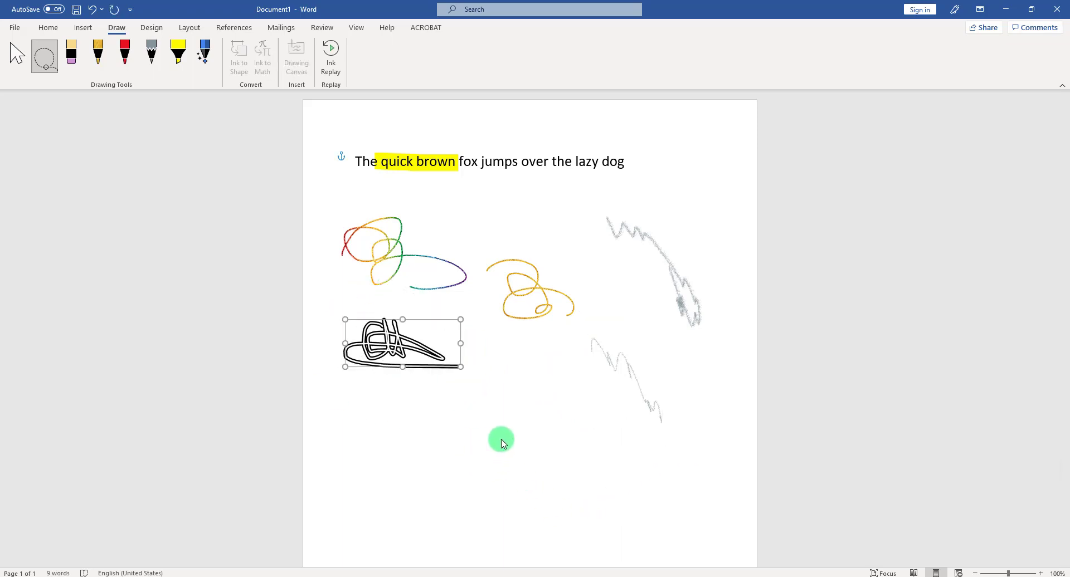
mouse_move(107, 170)
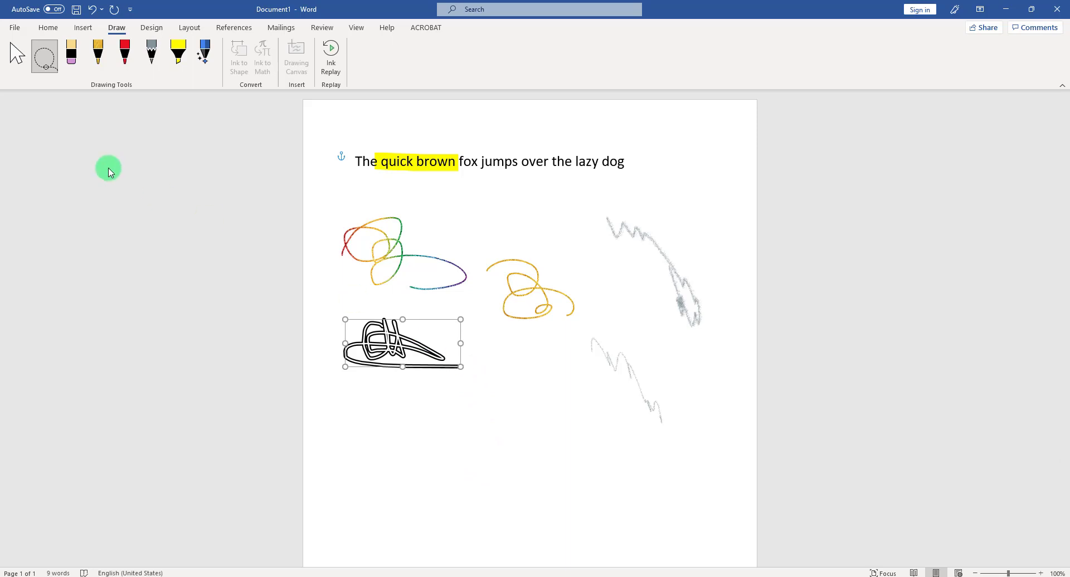
click(18, 54)
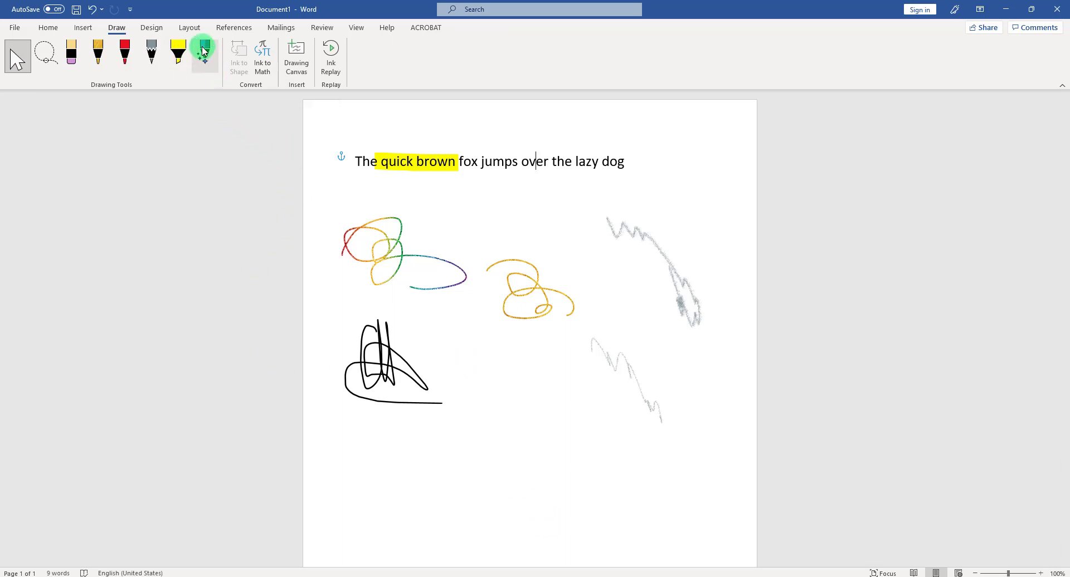
mouse_move(205, 57)
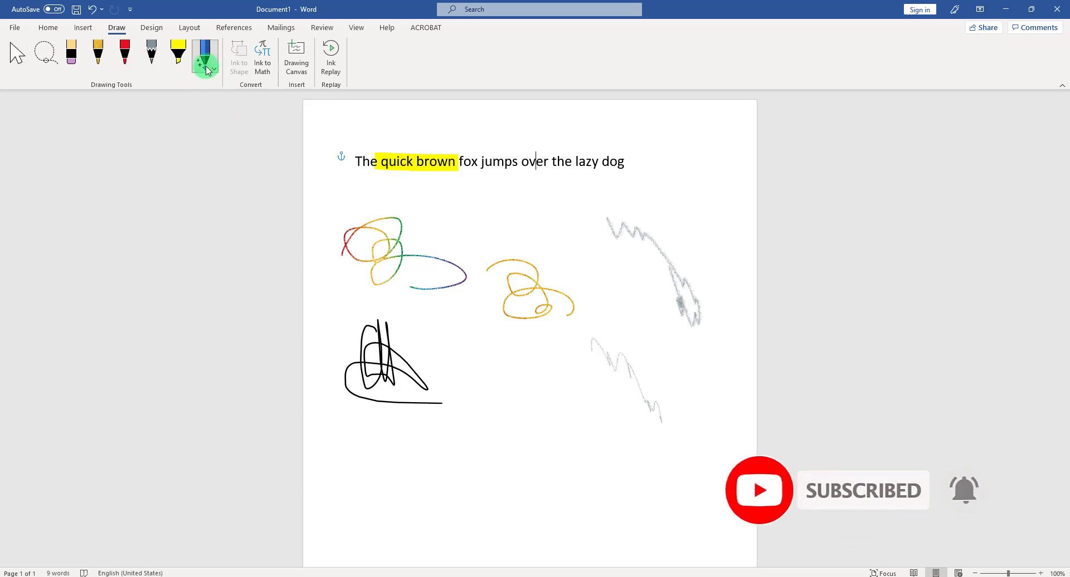
- Open the Ink Editor pen's dropdown and show the Ink Gesture Help pane
click(205, 70)
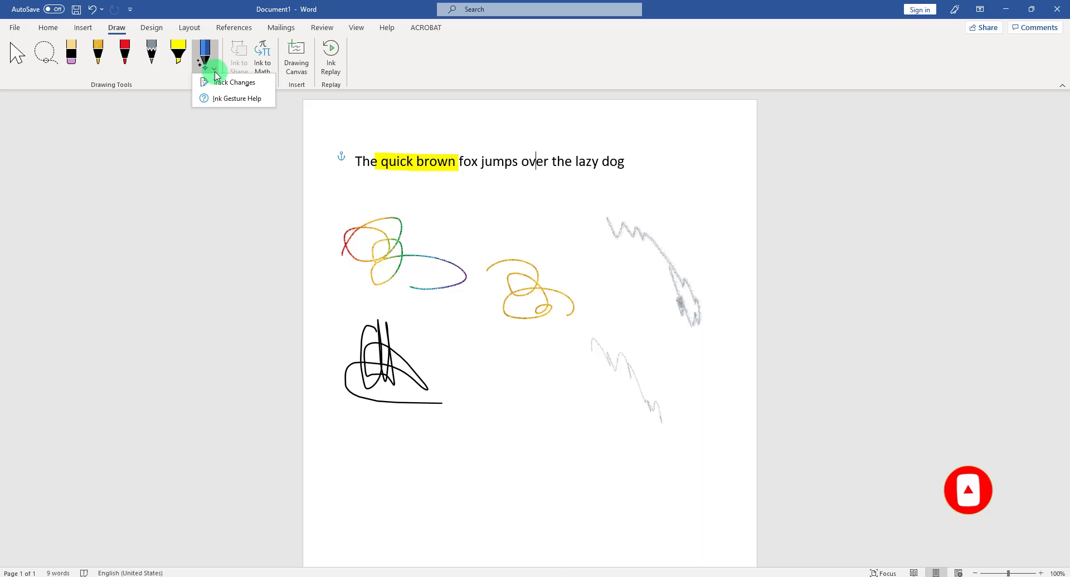
mouse_move(237, 82)
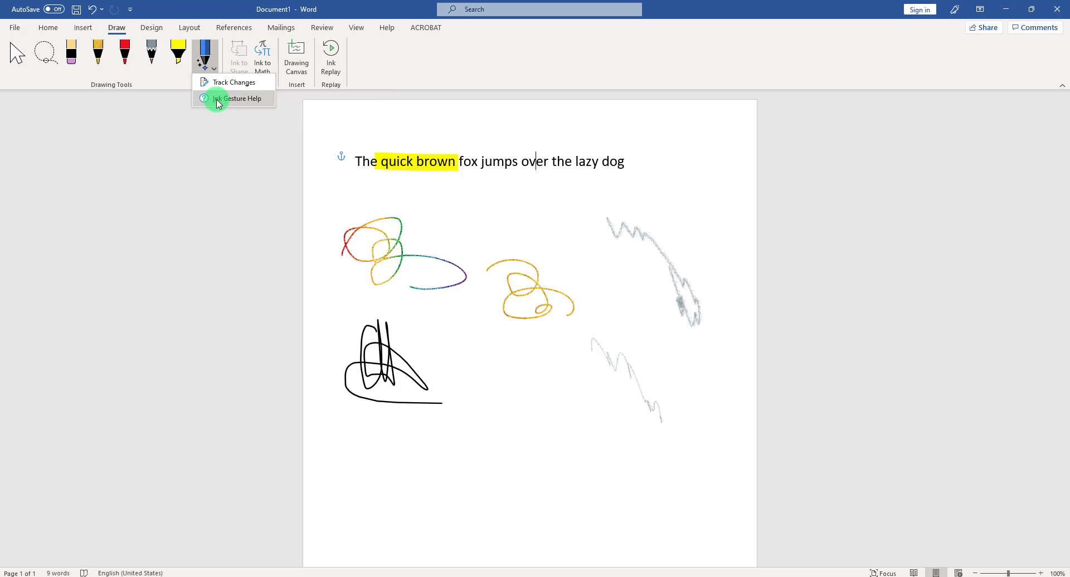
click(239, 98)
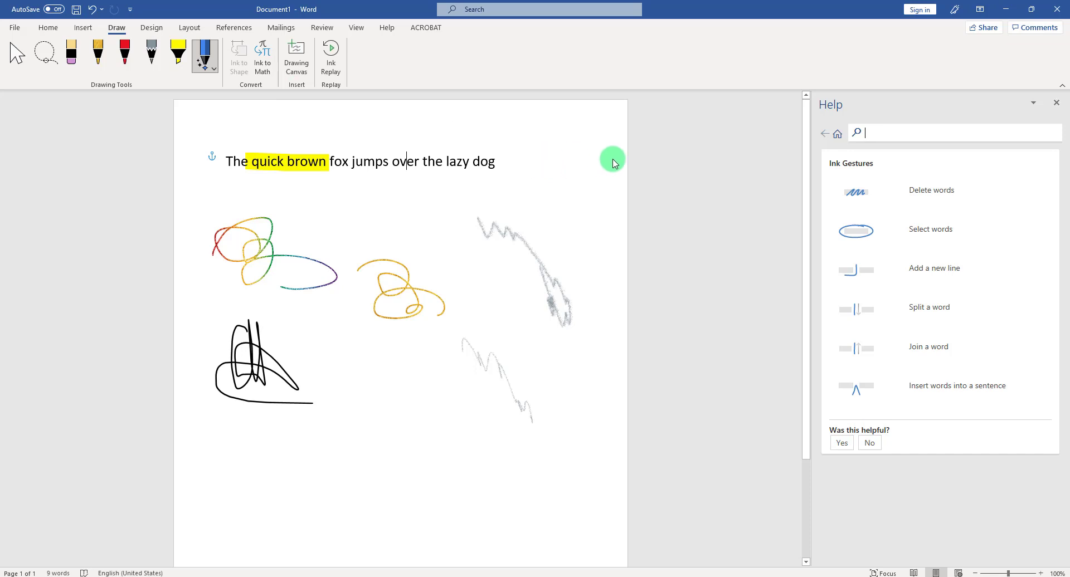
mouse_move(849, 208)
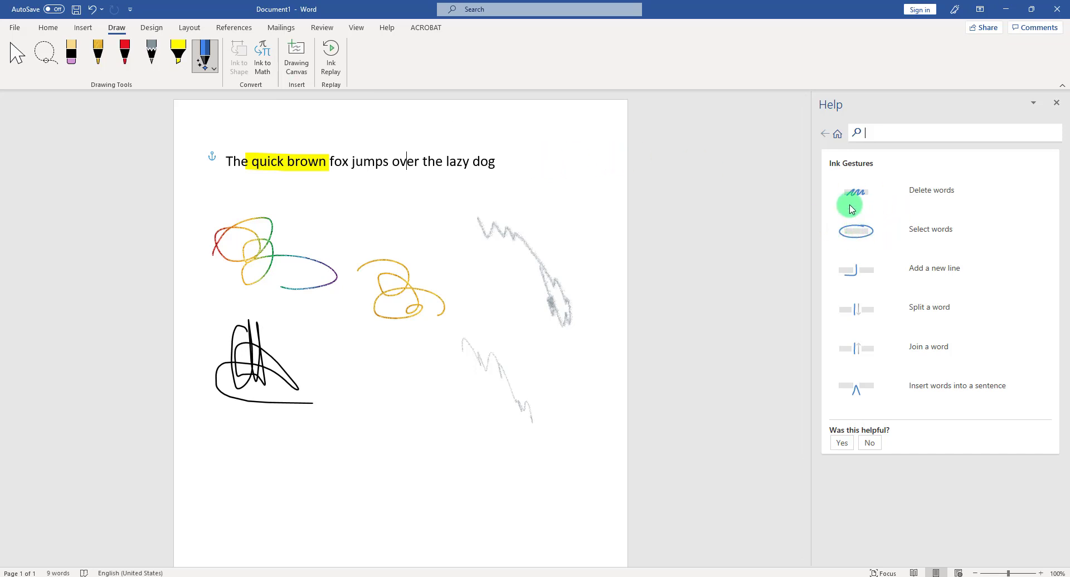
mouse_move(869, 204)
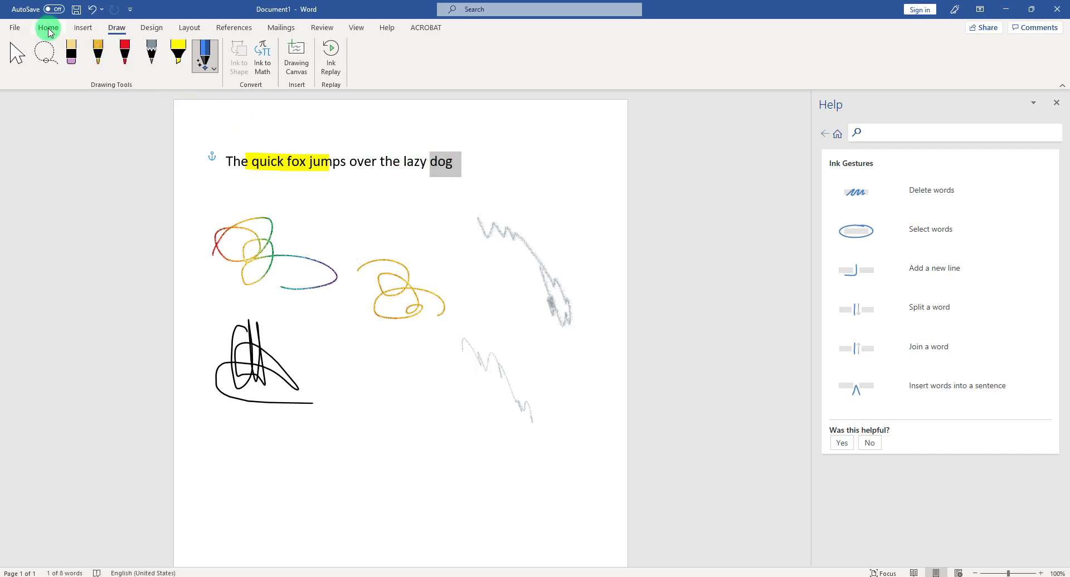
- Show the Home text formatting options, then return to the Draw tools
click(48, 28)
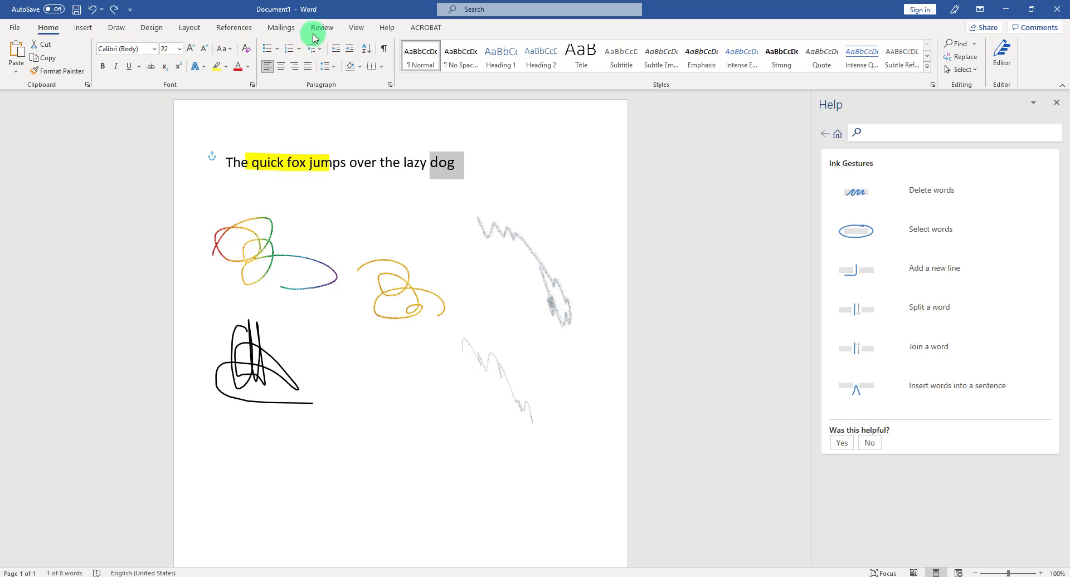
click(116, 28)
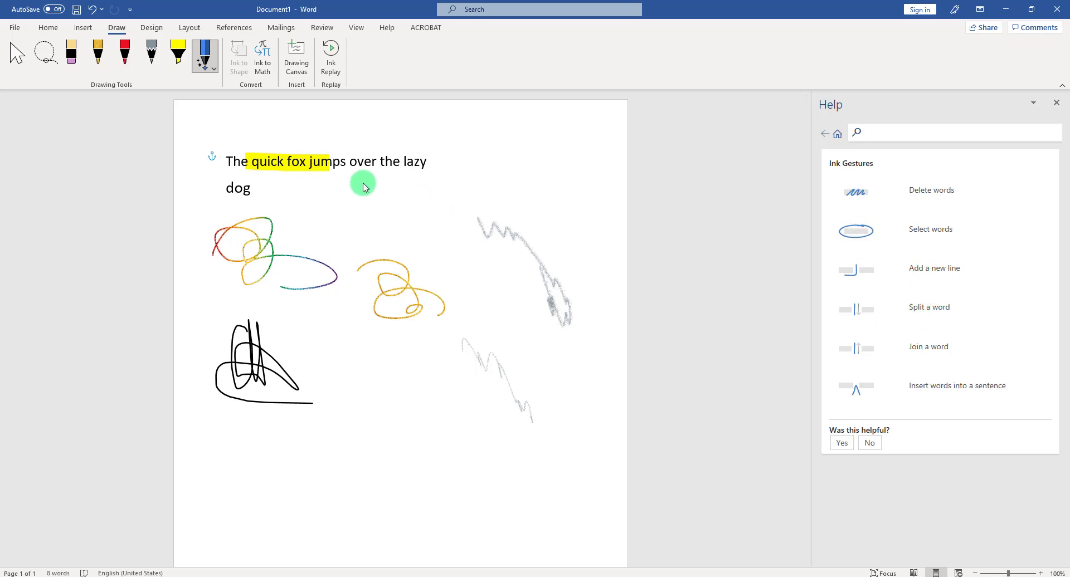
mouse_move(421, 177)
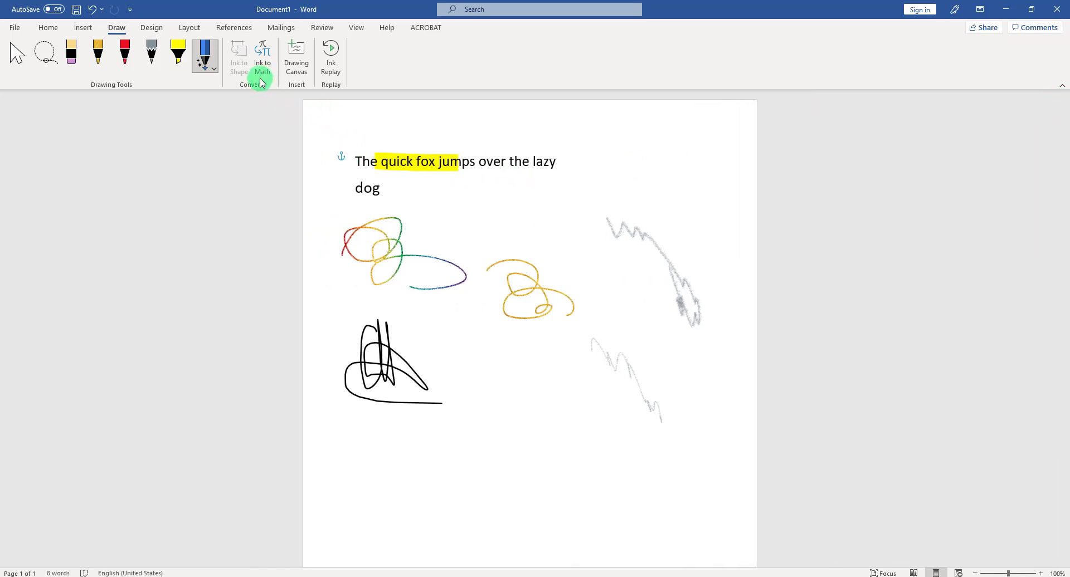
mouse_move(262, 56)
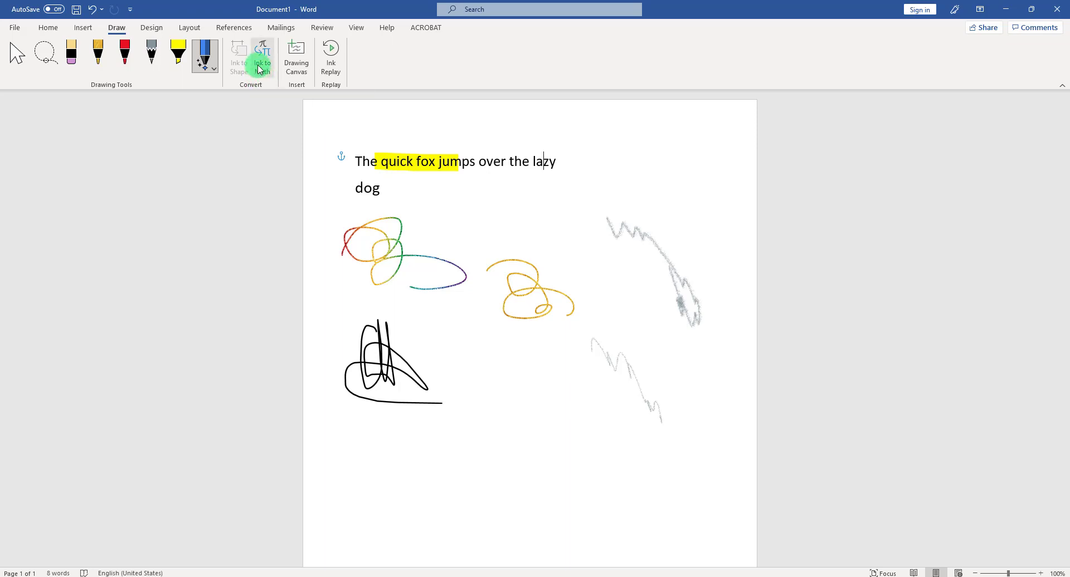
mouse_move(262, 56)
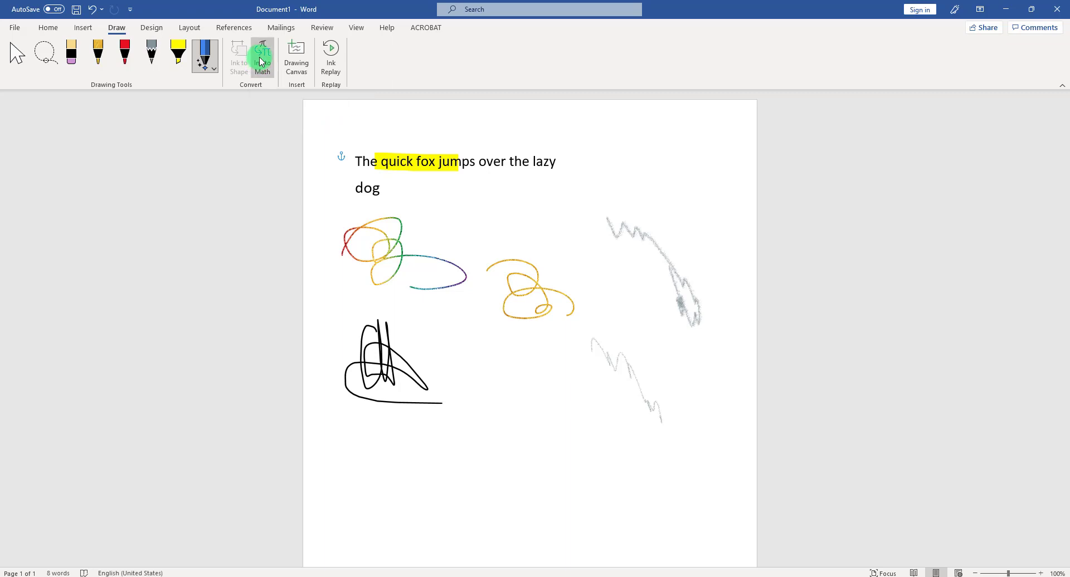
- Open Ink to Math and handwrite x², the equals sign and 4
click(262, 57)
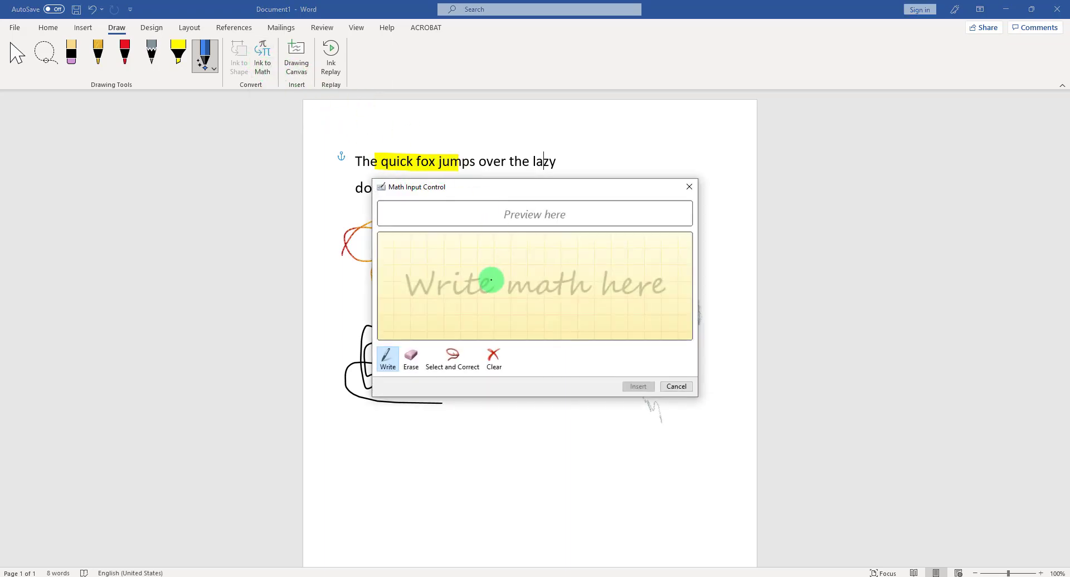
mouse_move(525, 266)
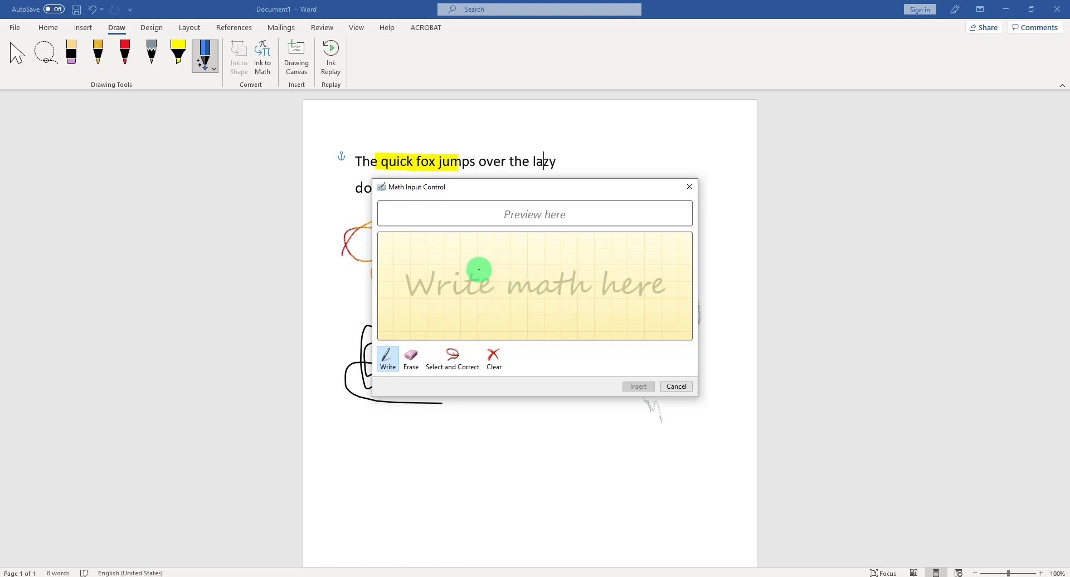
mouse_move(515, 267)
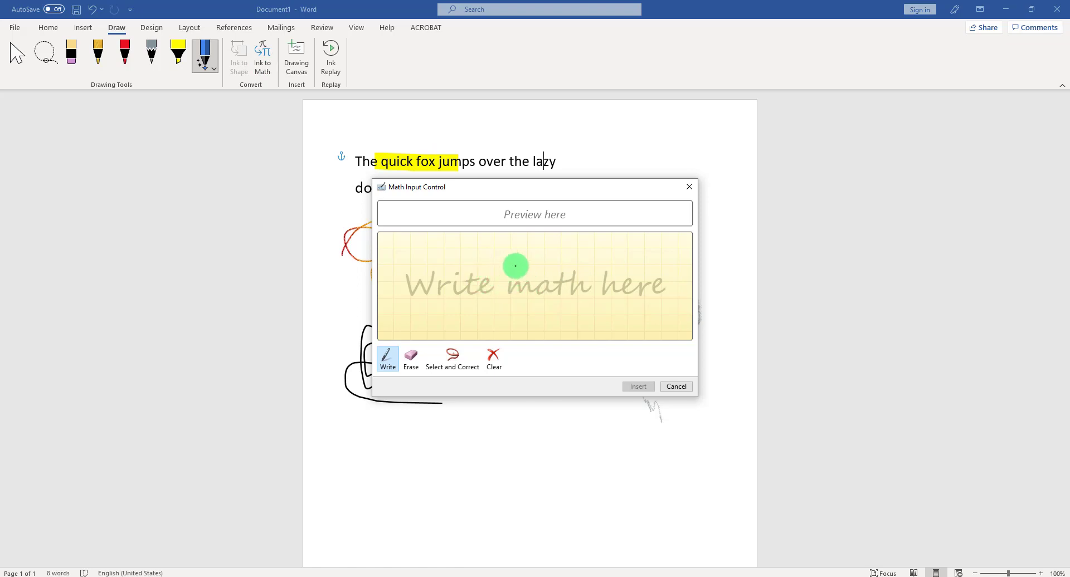
drag(488, 262, 515, 297)
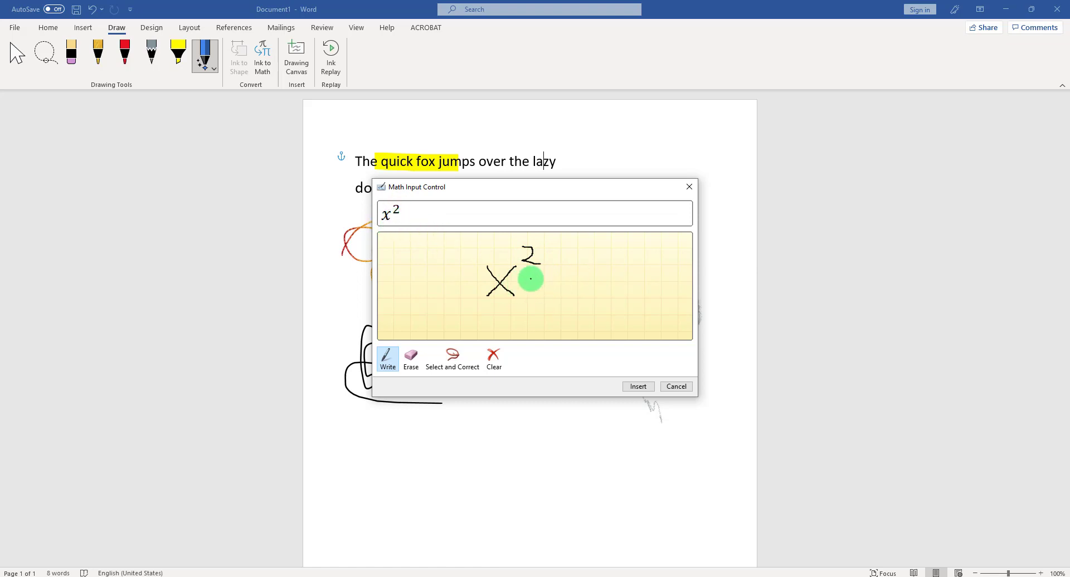
drag(529, 279, 560, 276)
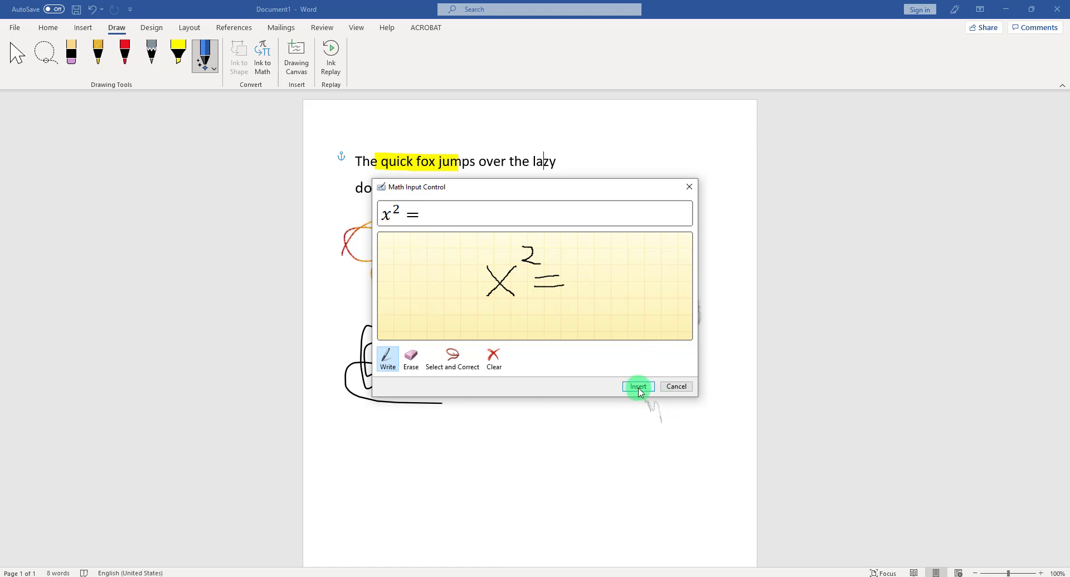
mouse_move(587, 259)
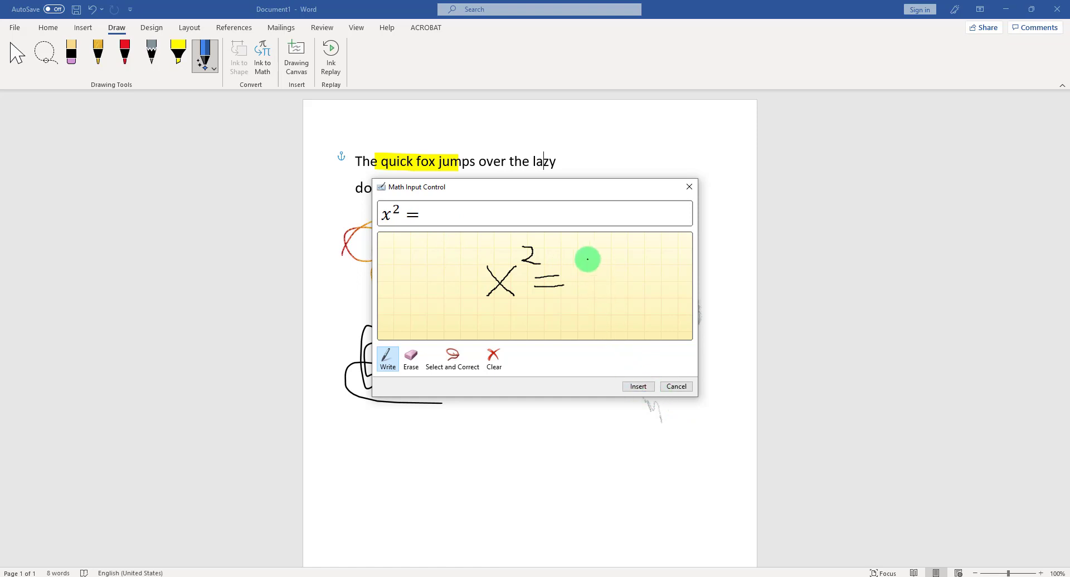
drag(586, 259, 597, 285)
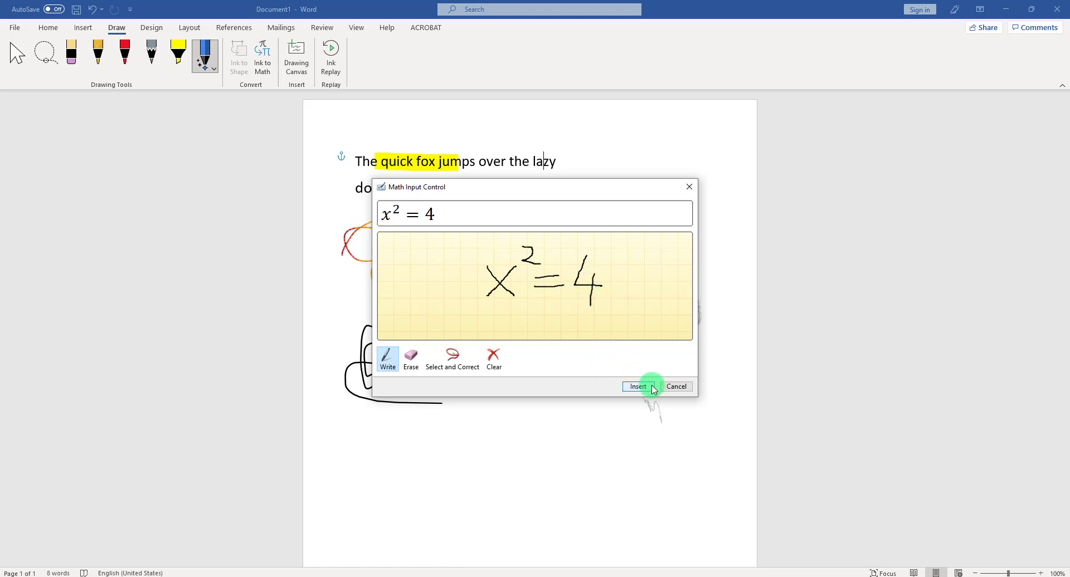
- Insert the recognised x² = 4 into the sentence and return to the Draw tools
click(637, 386)
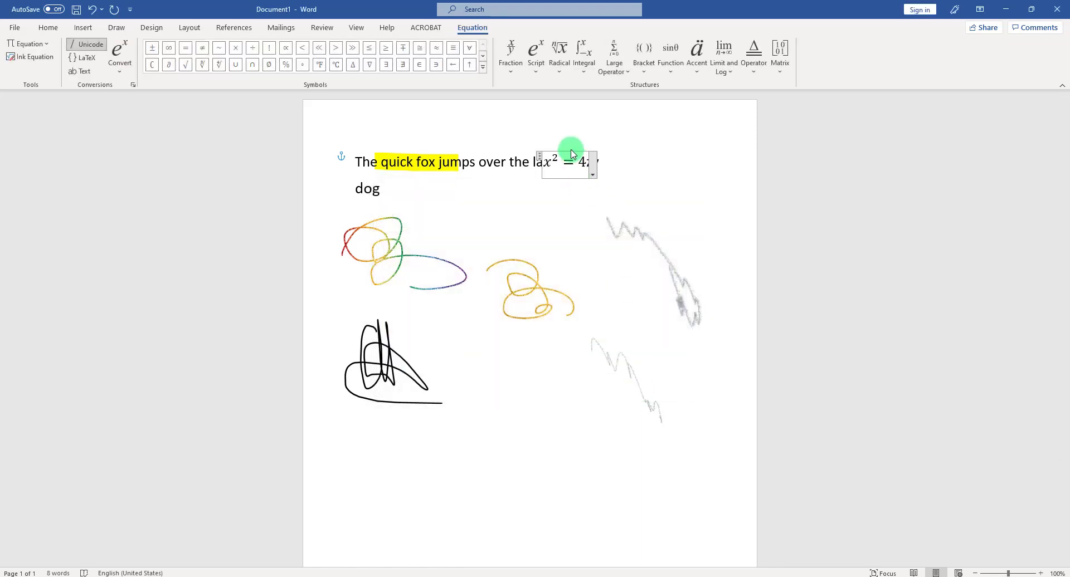
mouse_move(569, 216)
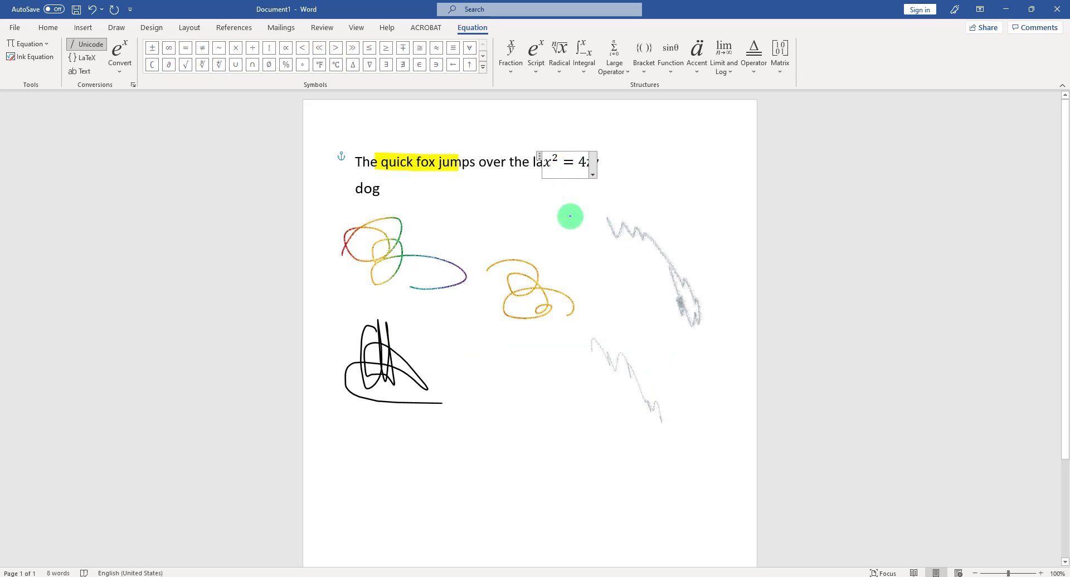
mouse_move(531, 150)
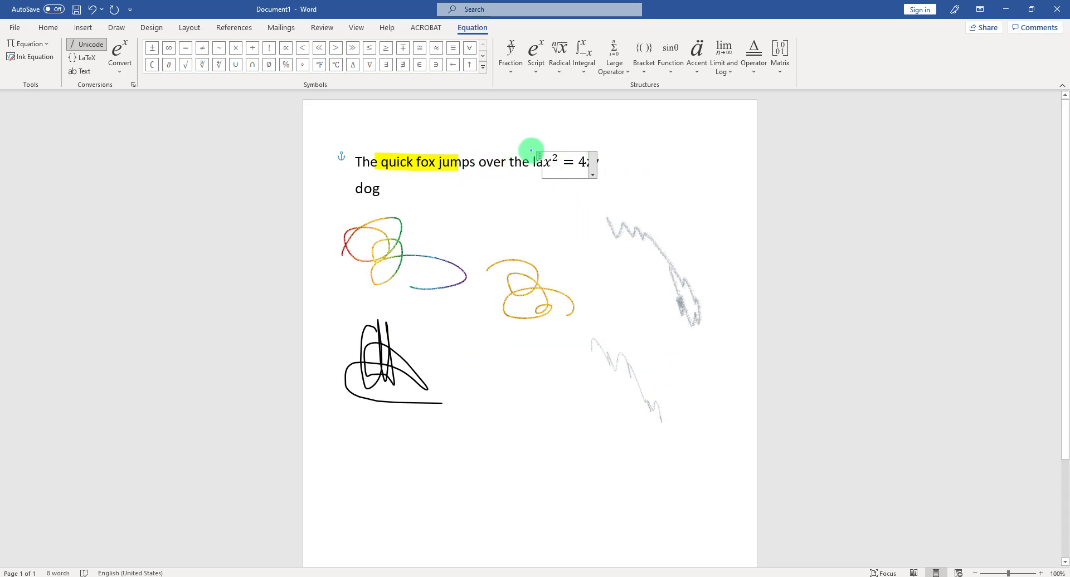
mouse_move(426, 27)
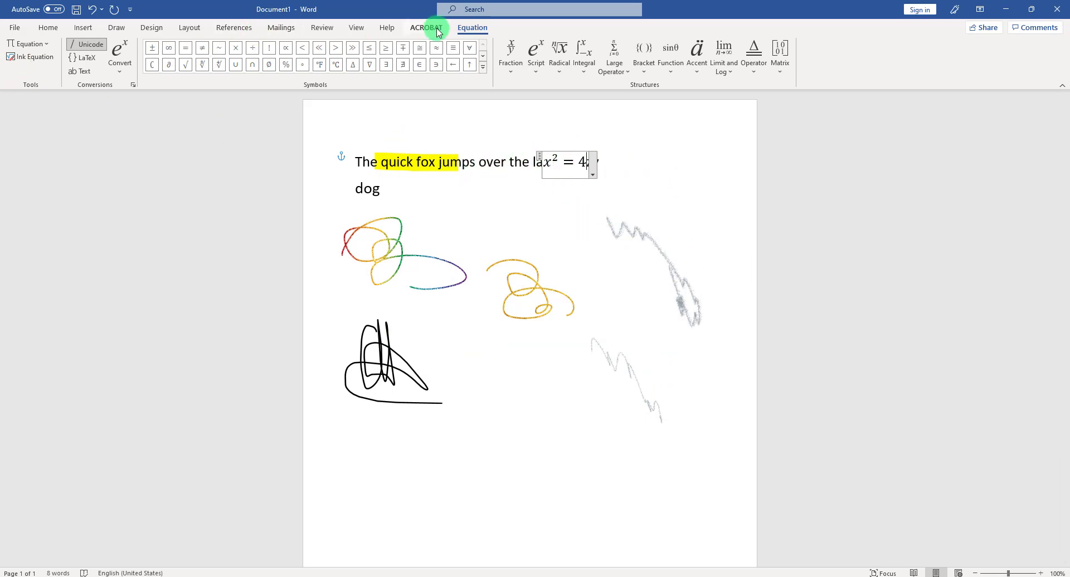
click(115, 28)
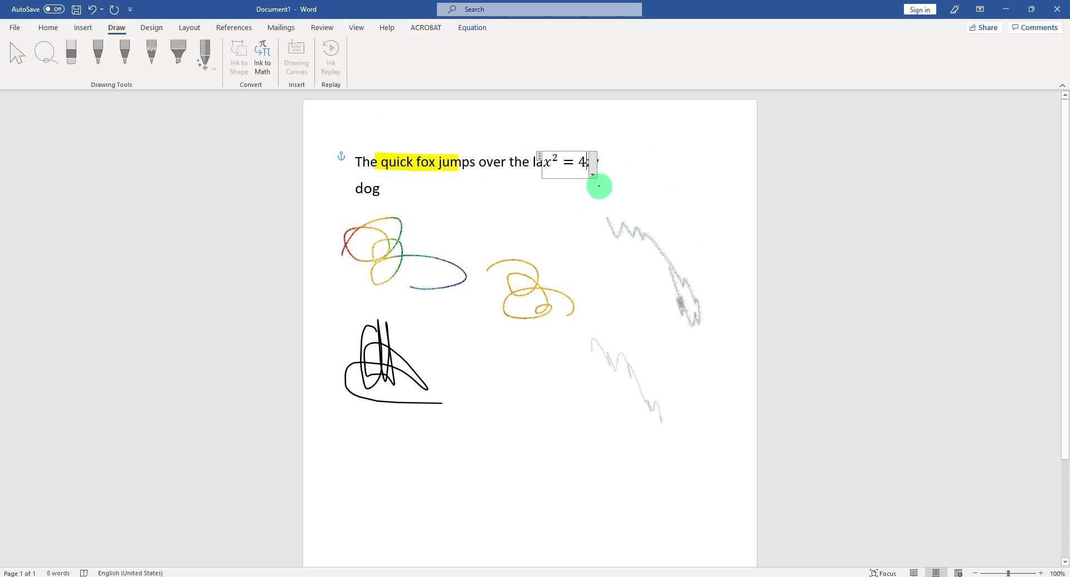
mouse_move(592, 178)
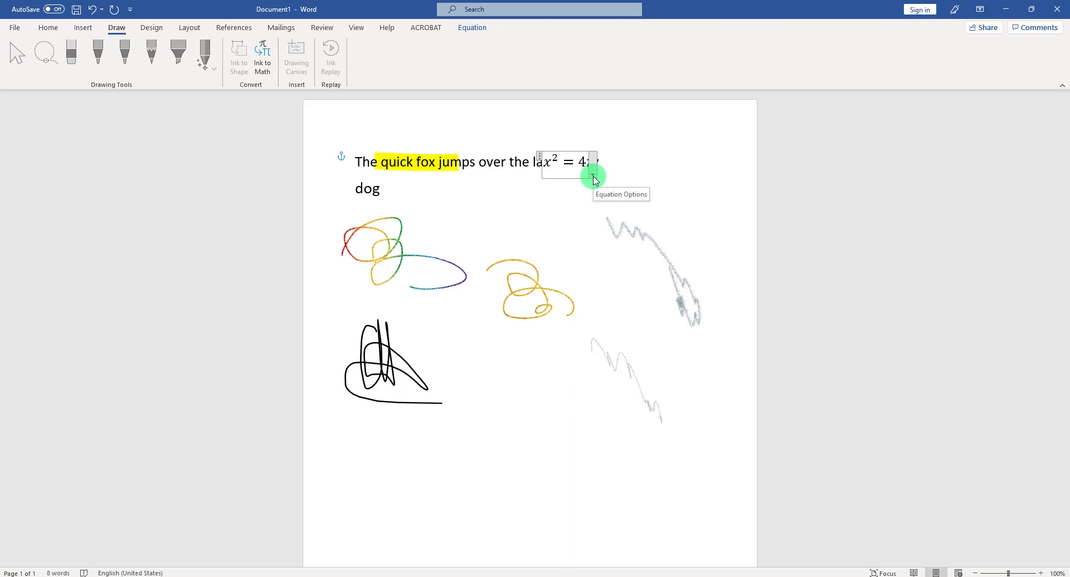